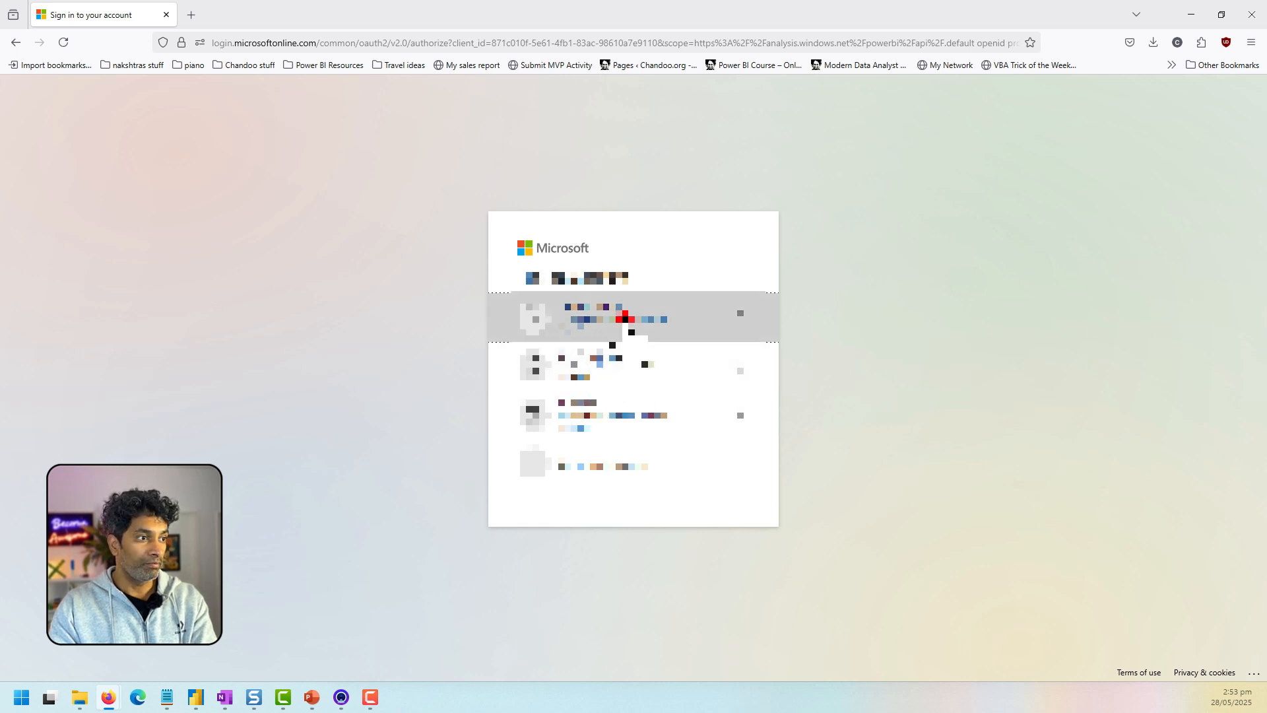
- Sign in with the chosen account and open the Demos workspace
click(626, 318)
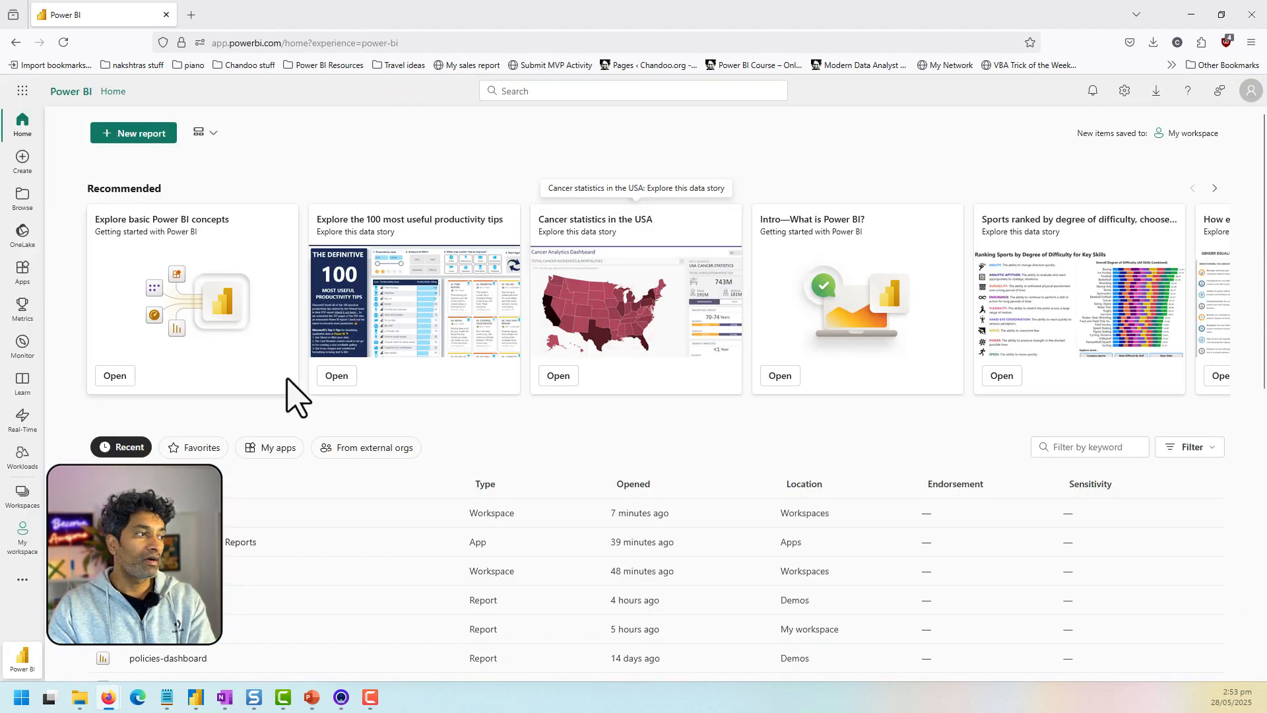
click(23, 494)
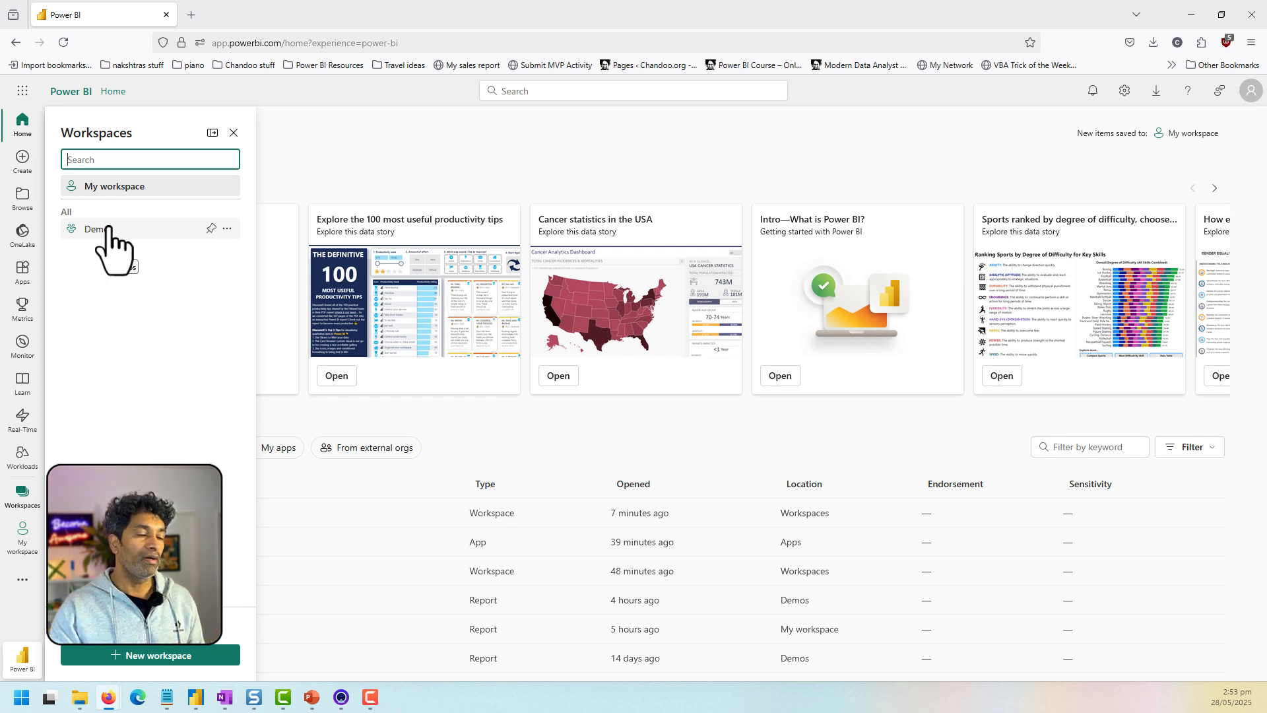
click(93, 228)
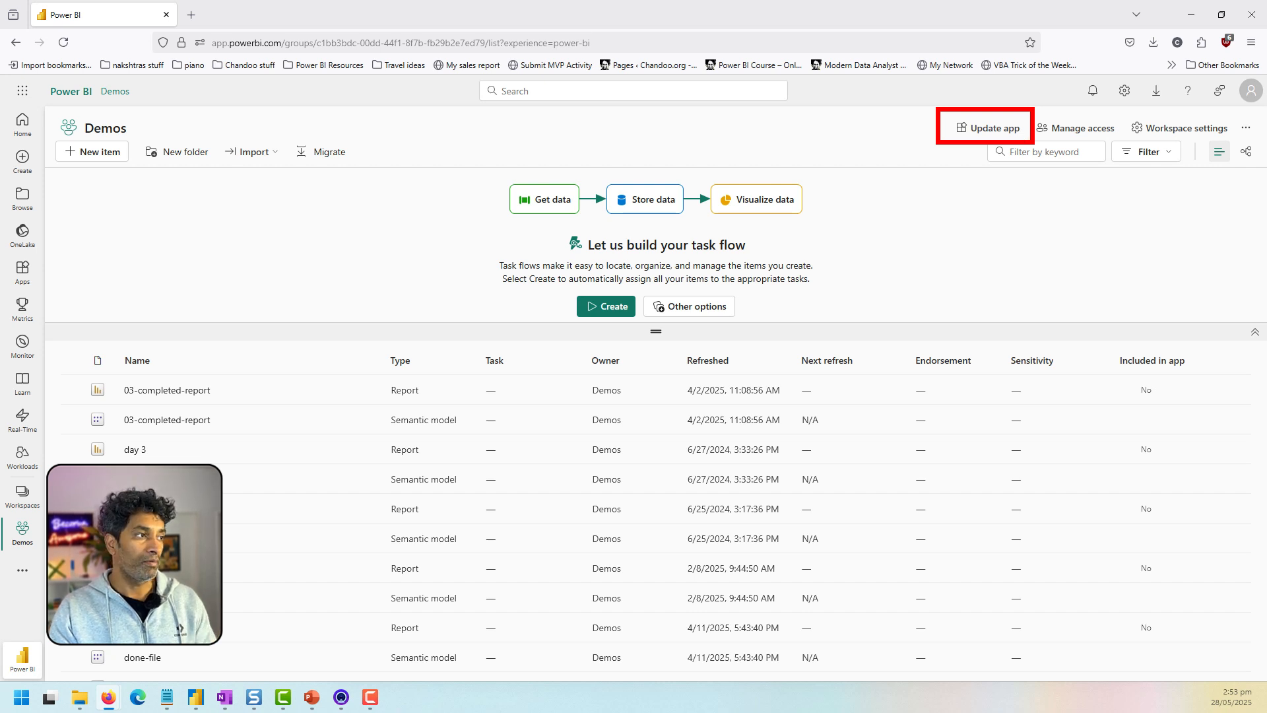
- Unpublish the Demos workspace's existing app and confirm removing it from viewers
click(1245, 128)
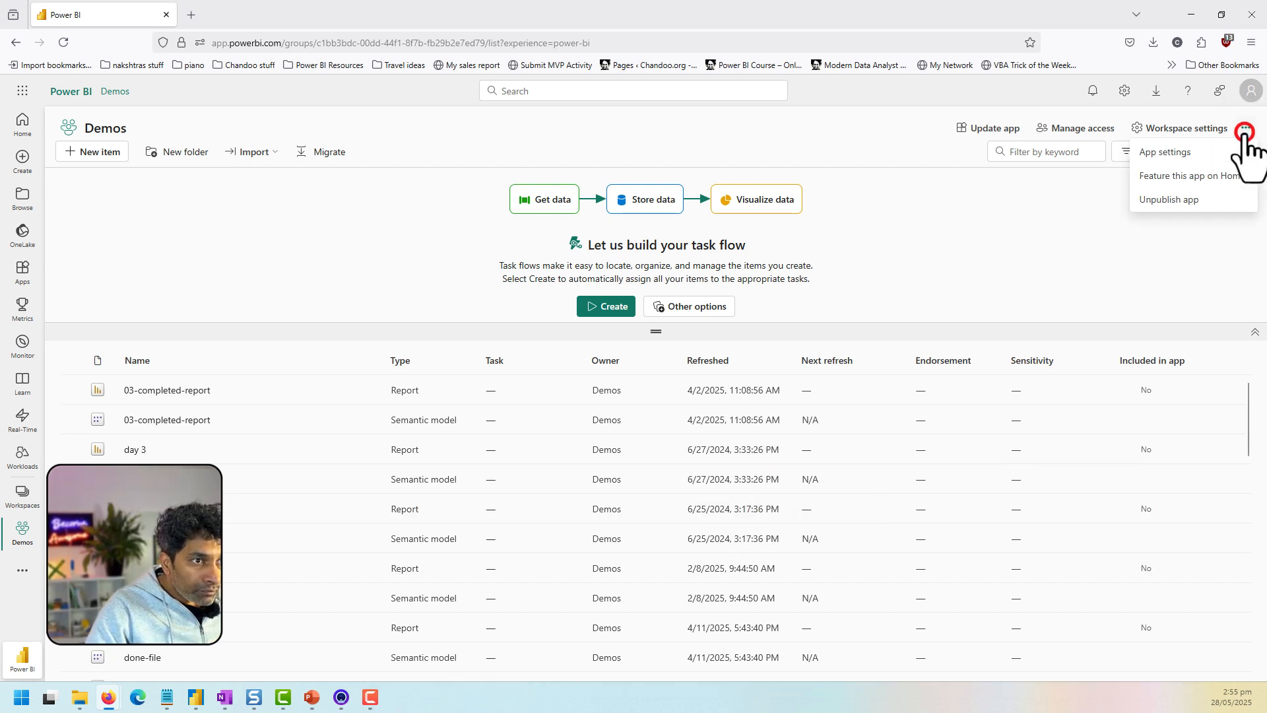
click(1168, 199)
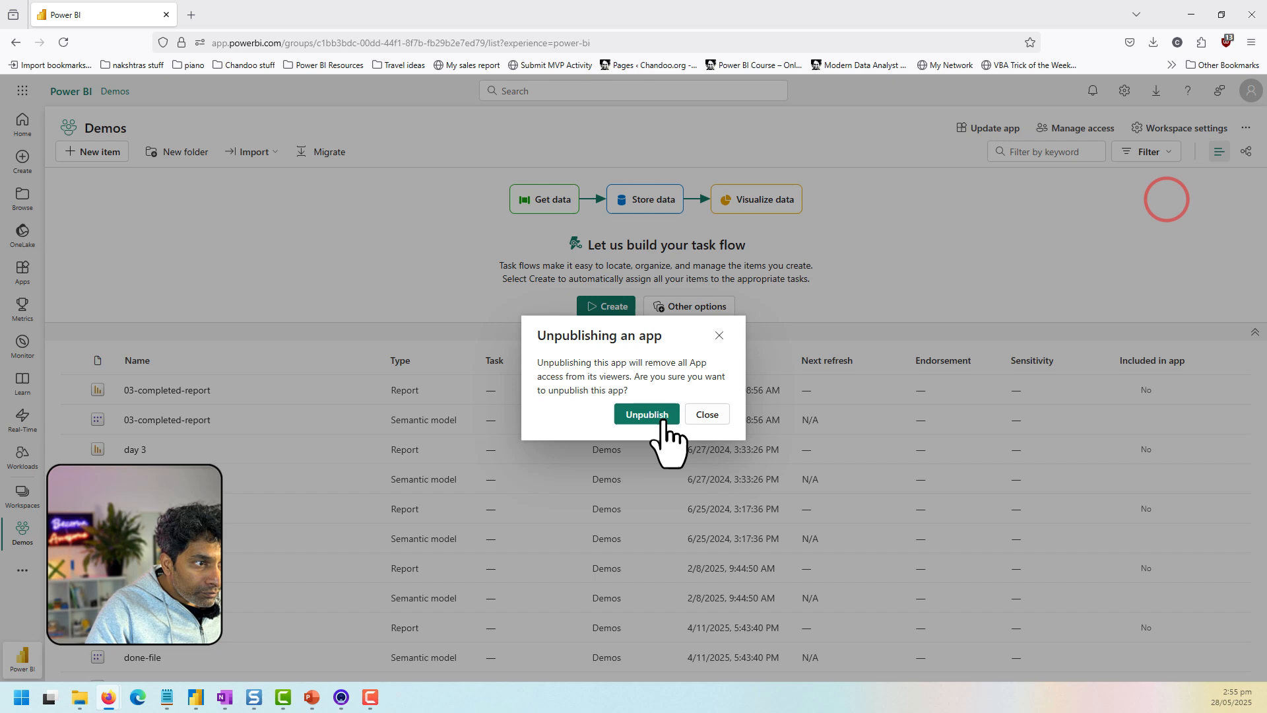
click(646, 414)
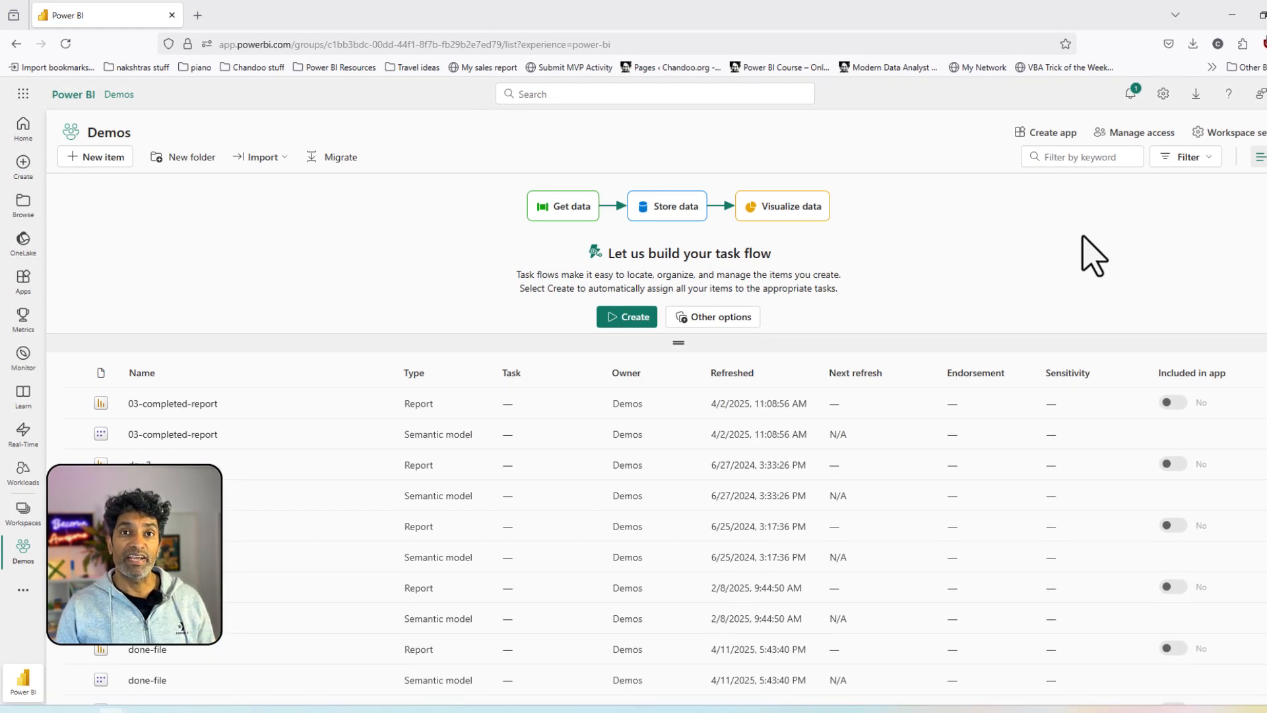
mouse_move(1046, 136)
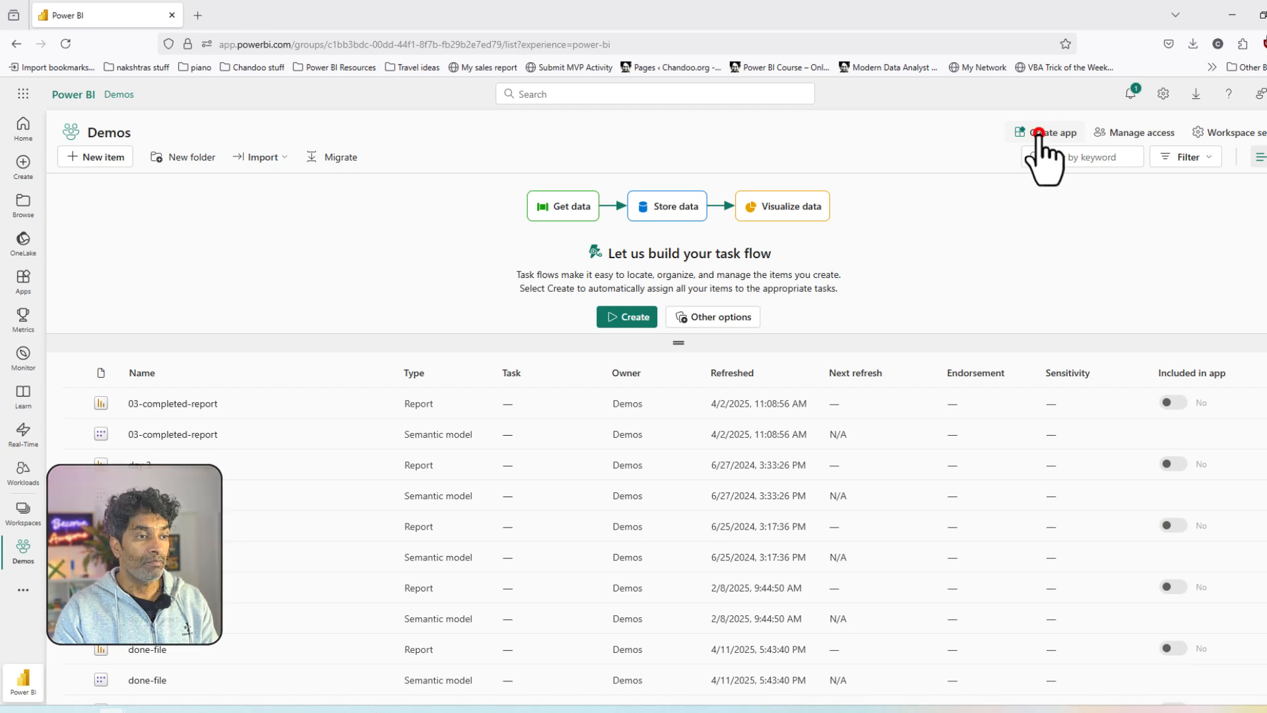
- Name the new app 'Awesome Chocolates', describe it 'All our analytics reports are here', and upload a logo
click(1049, 132)
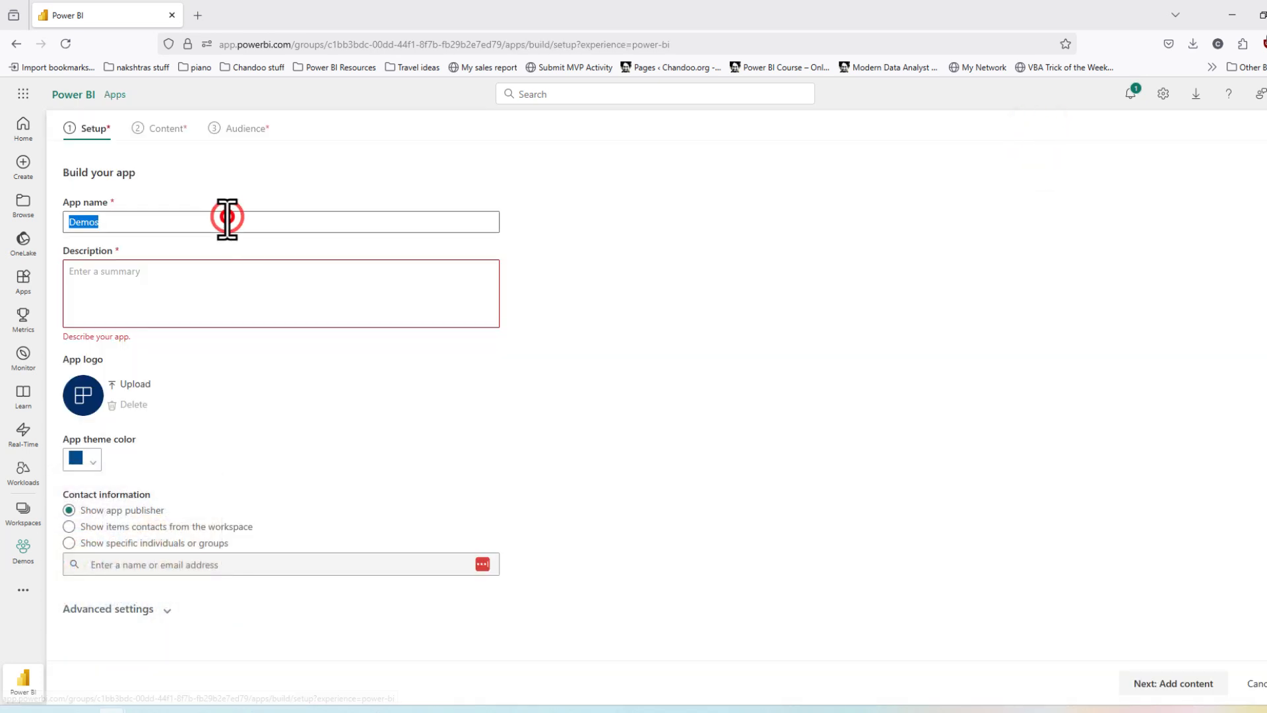
text(Awesome Chocolates)
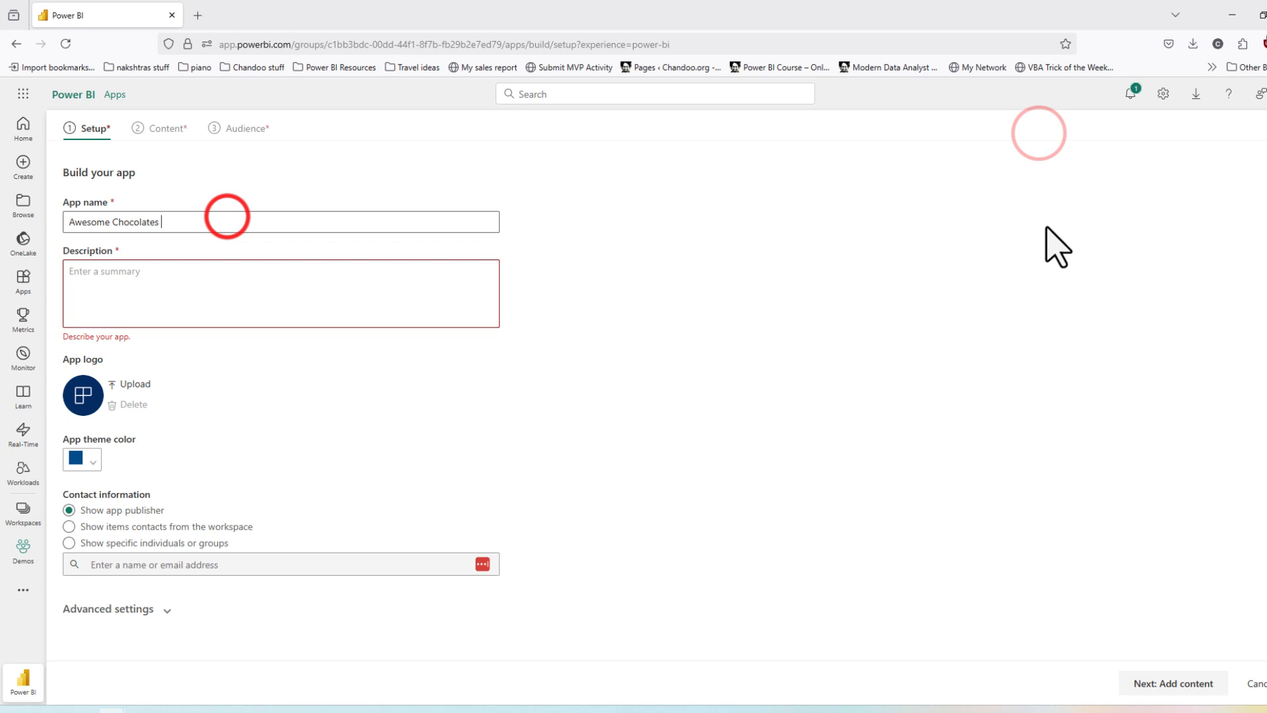
text(All our analytics reports are here)
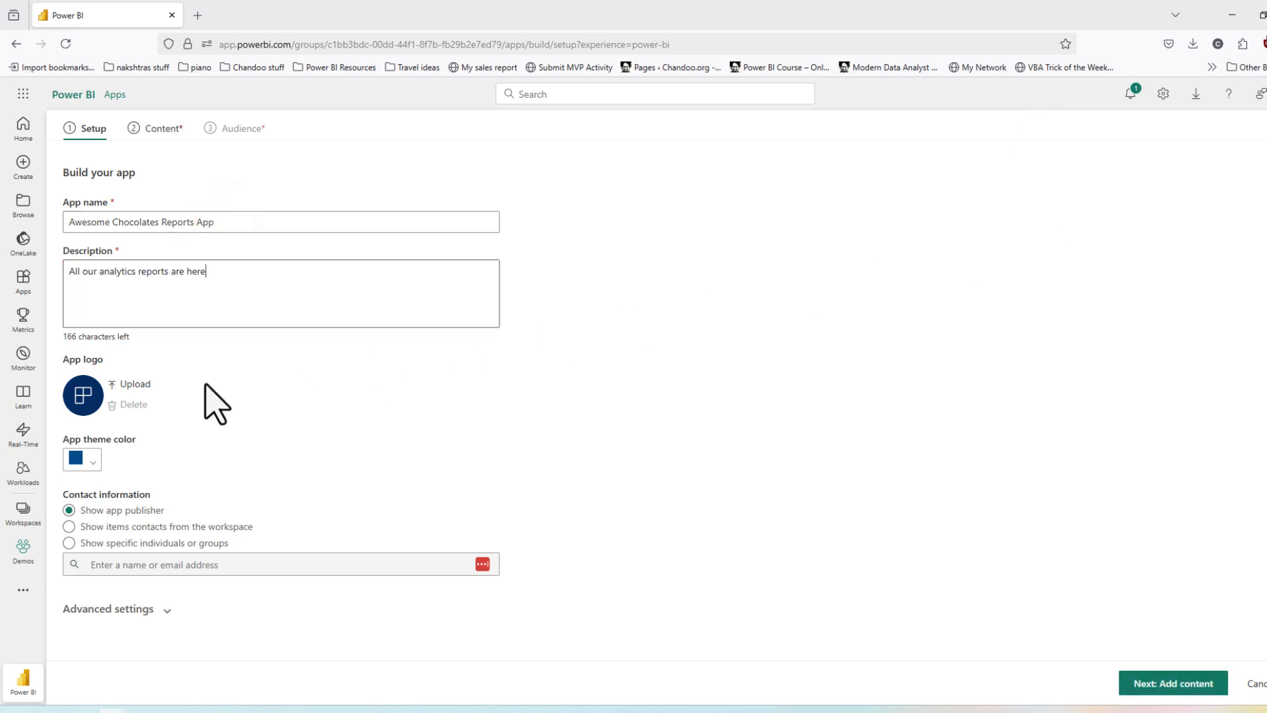
mouse_move(132, 385)
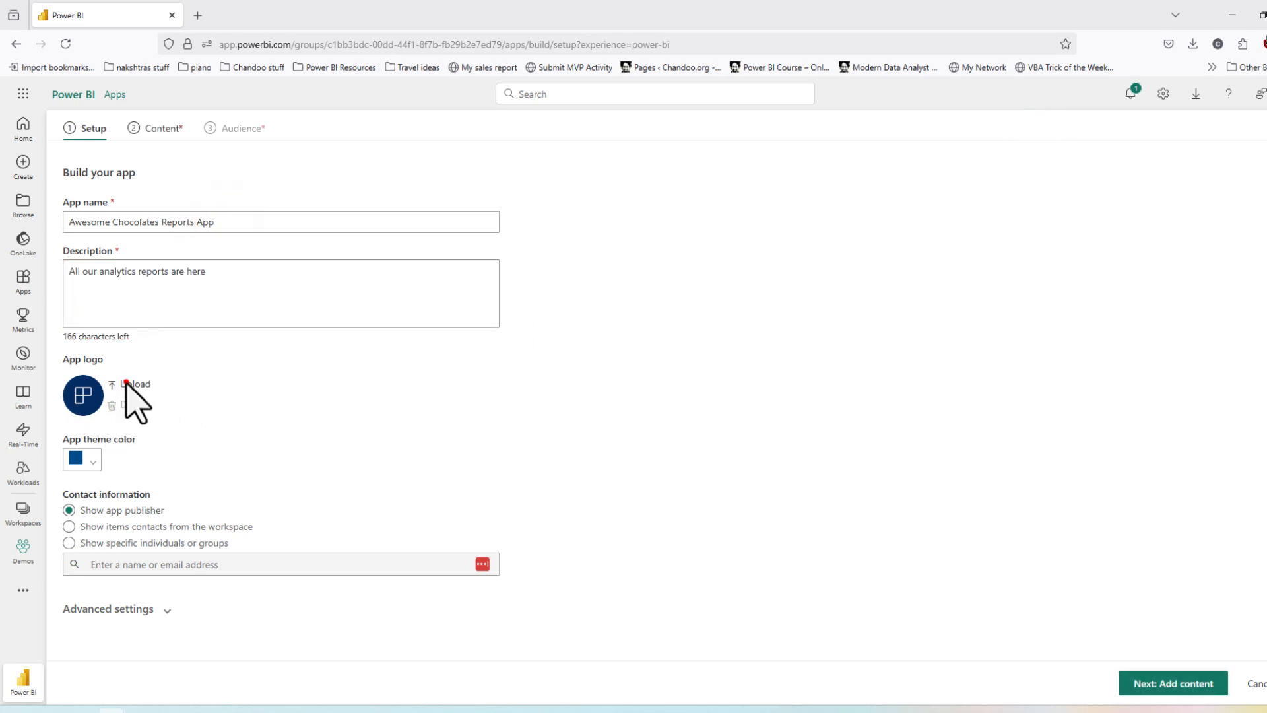
click(81, 482)
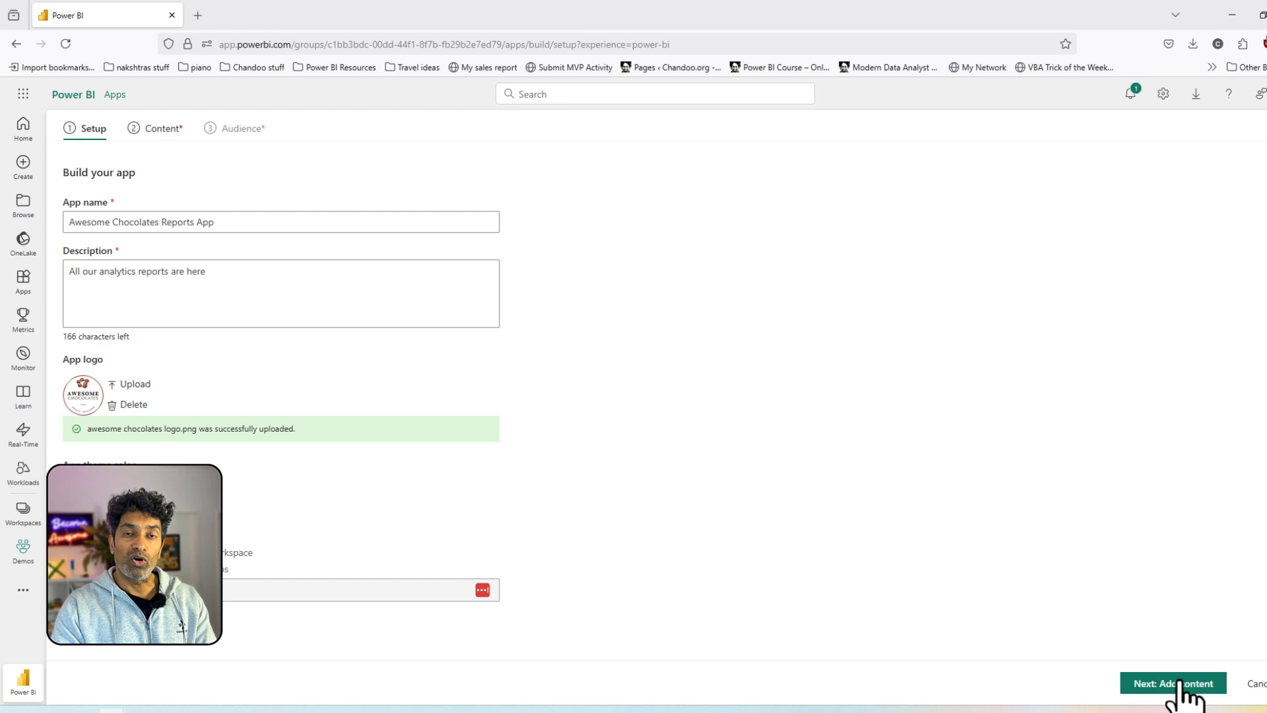
click(1174, 682)
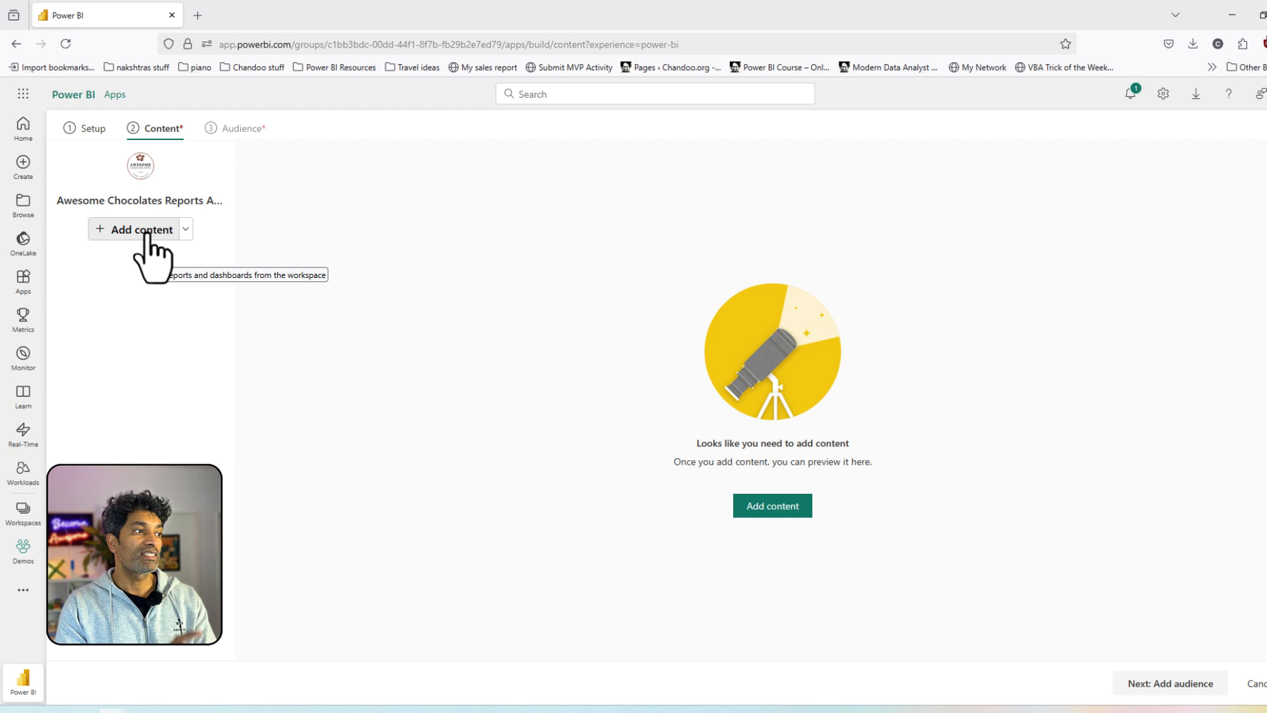
- Add the workspace reports, sorted by latest refresh date, as the app's content
click(141, 229)
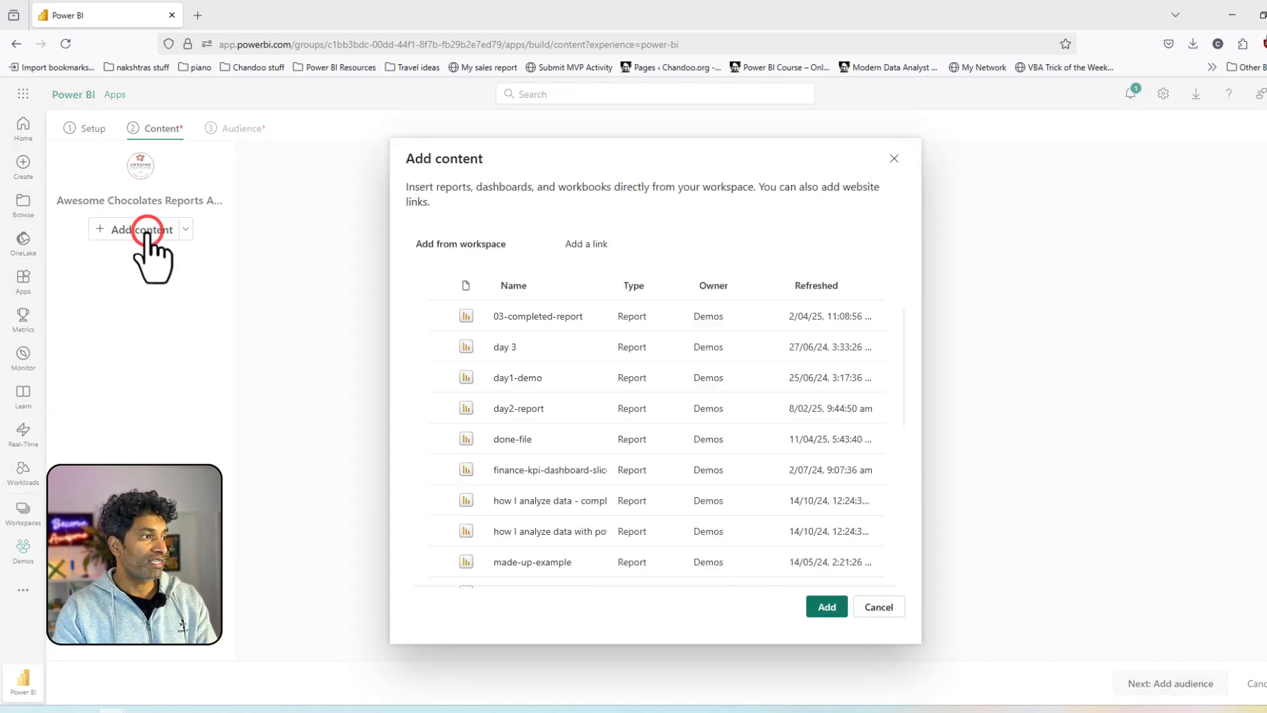
click(816, 286)
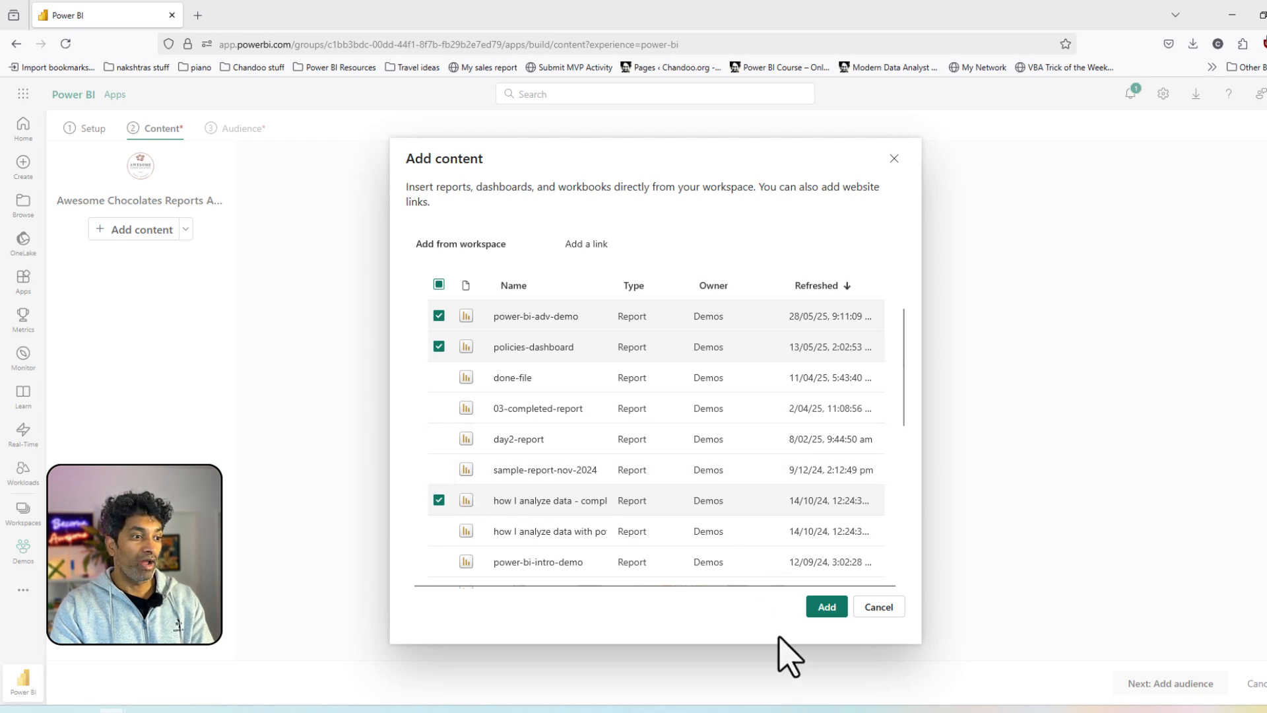
click(826, 606)
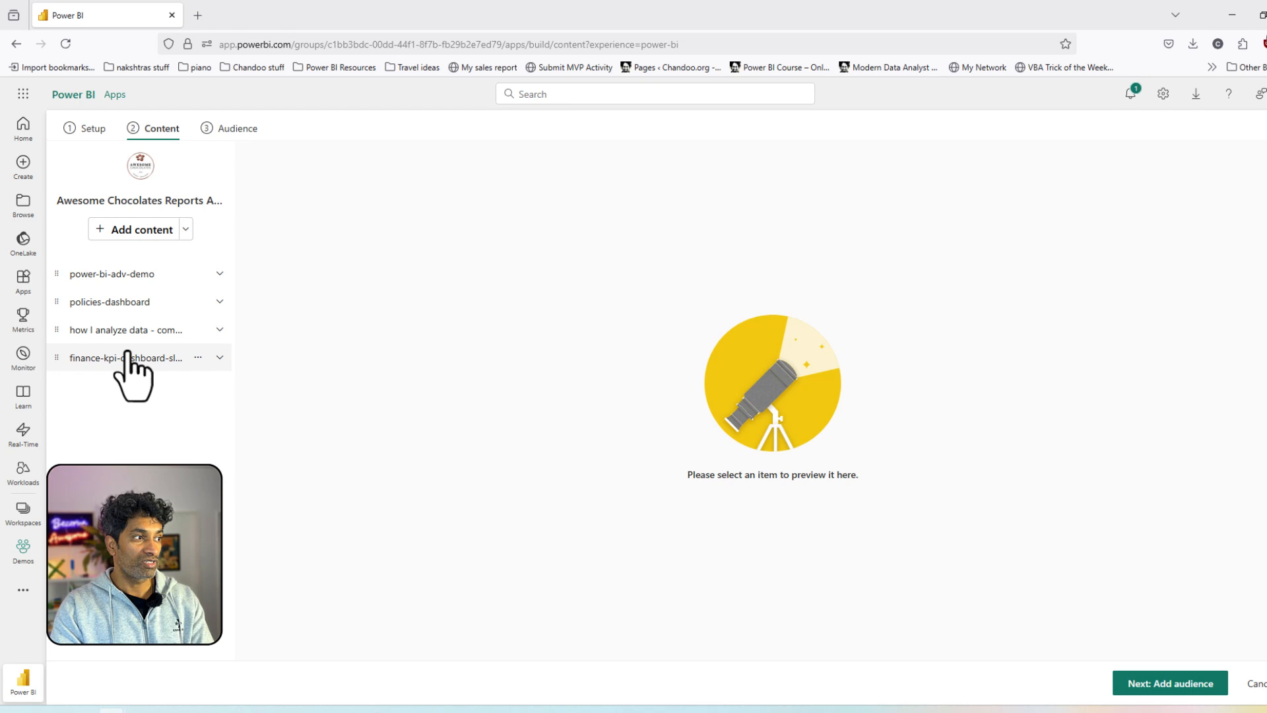
click(220, 273)
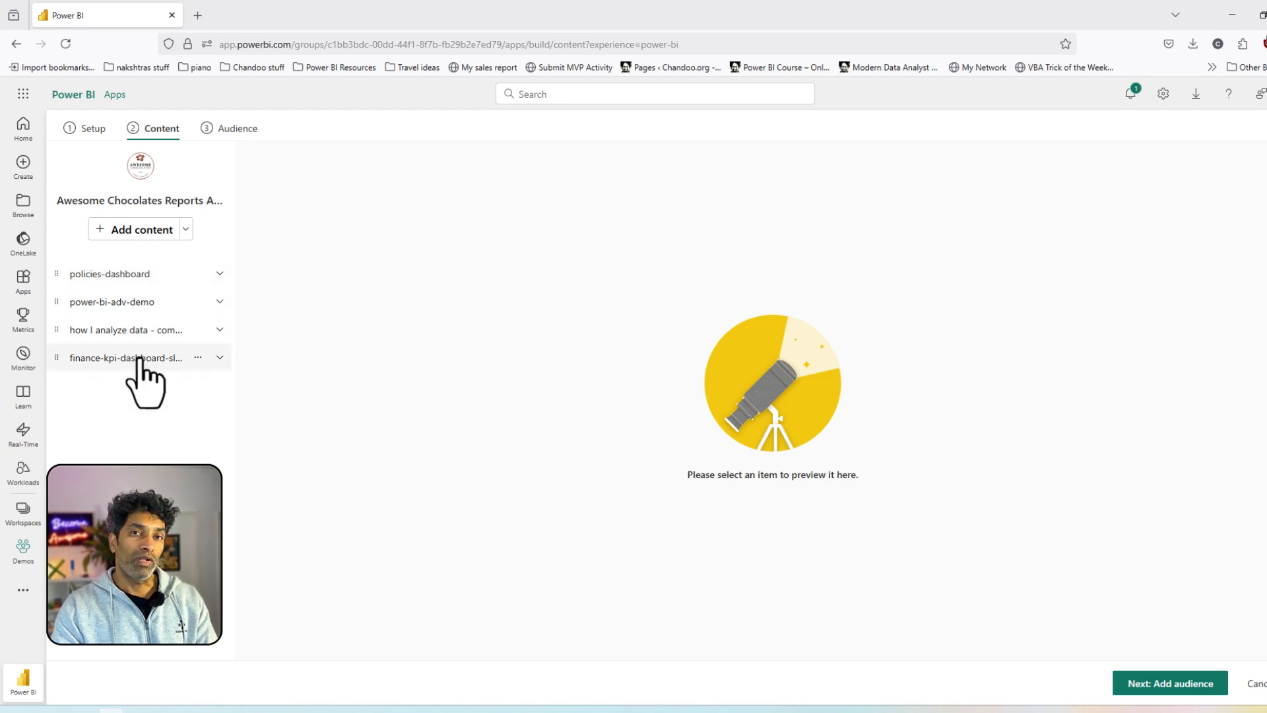
mouse_move(128, 357)
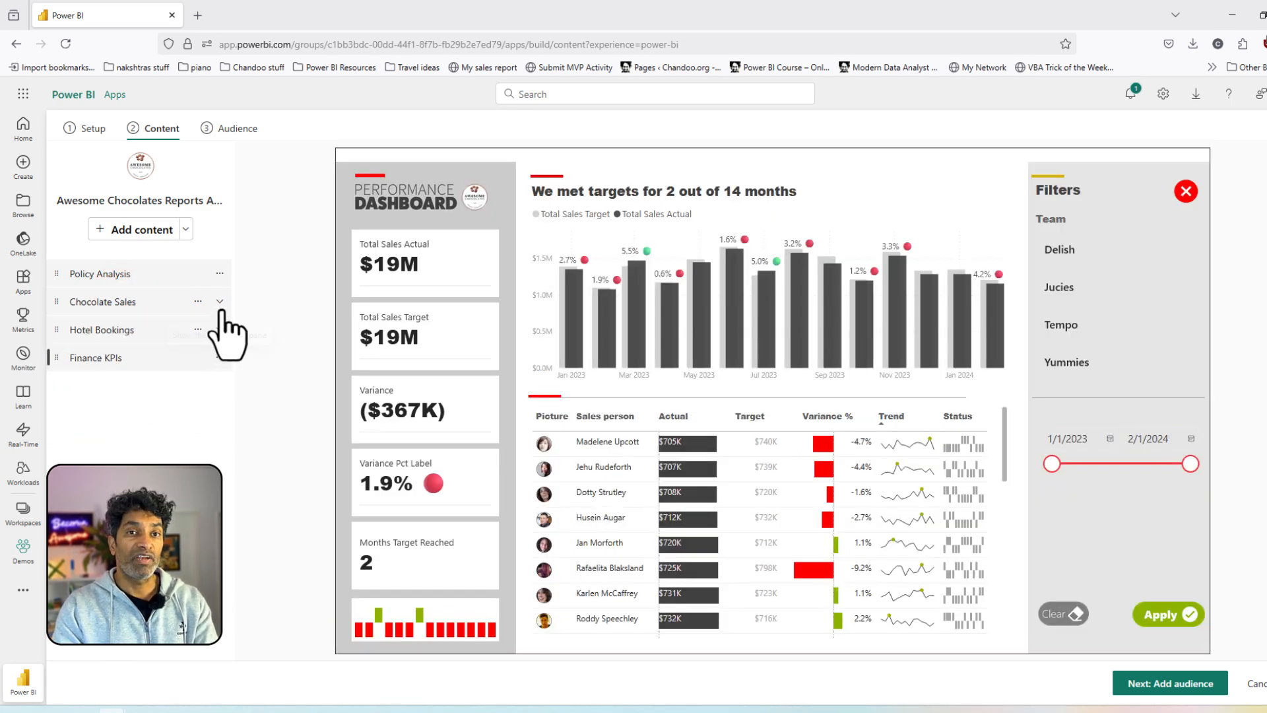
mouse_move(159, 322)
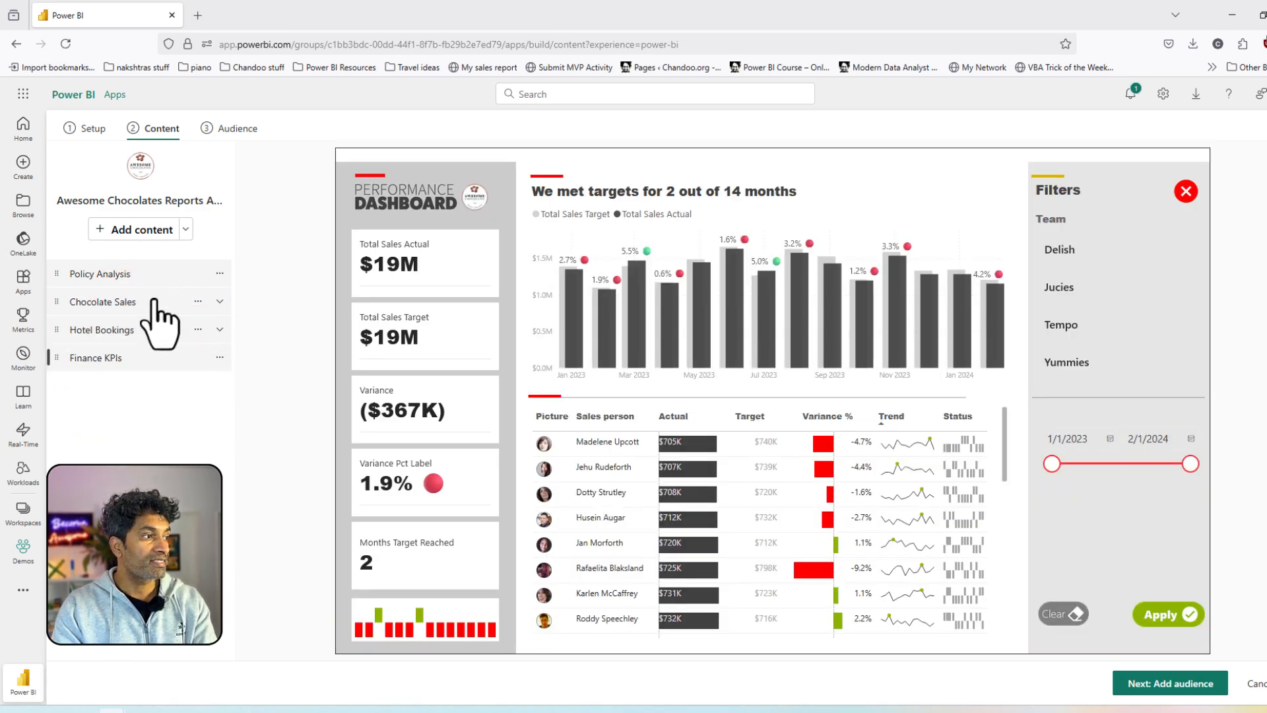
mouse_move(144, 387)
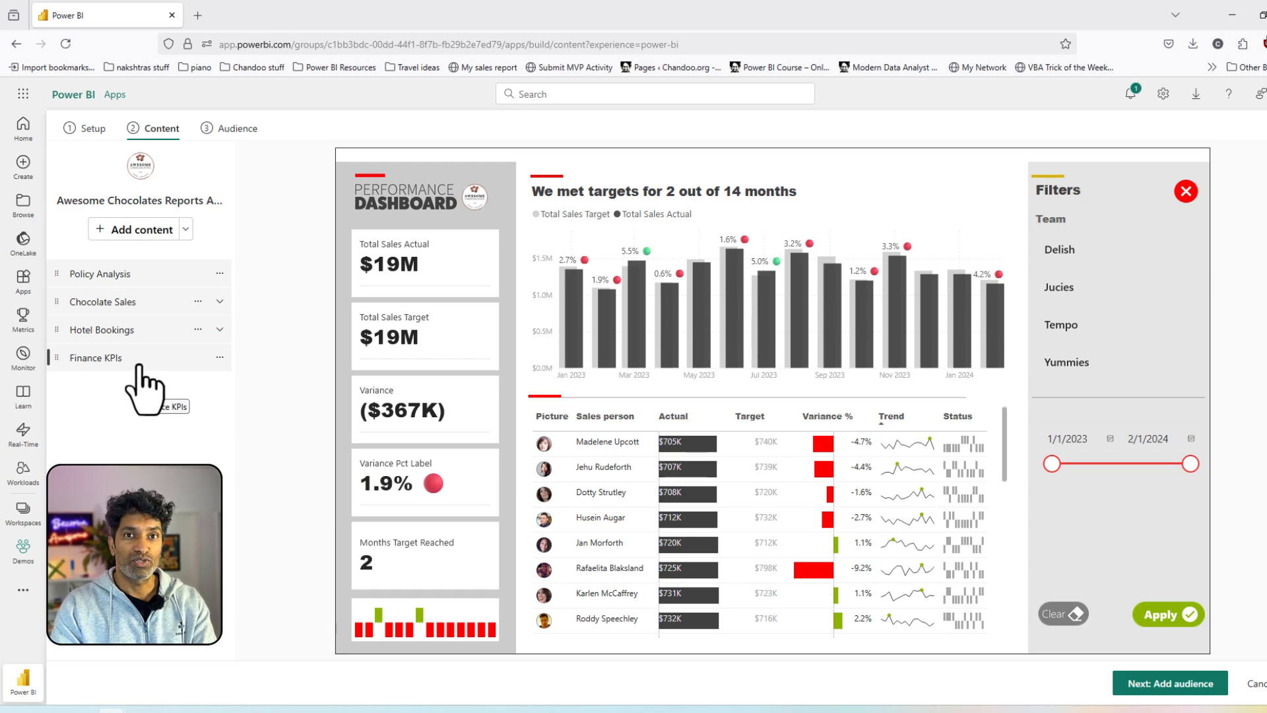
mouse_move(1093, 537)
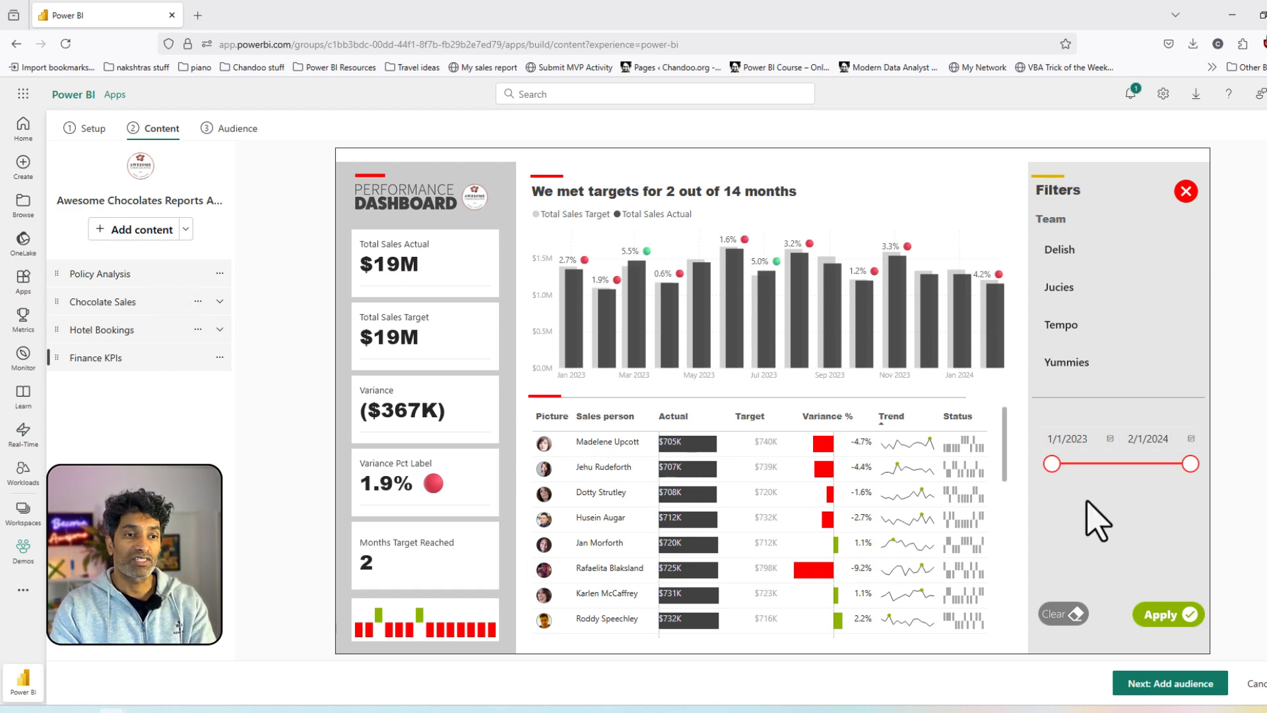
mouse_move(1171, 683)
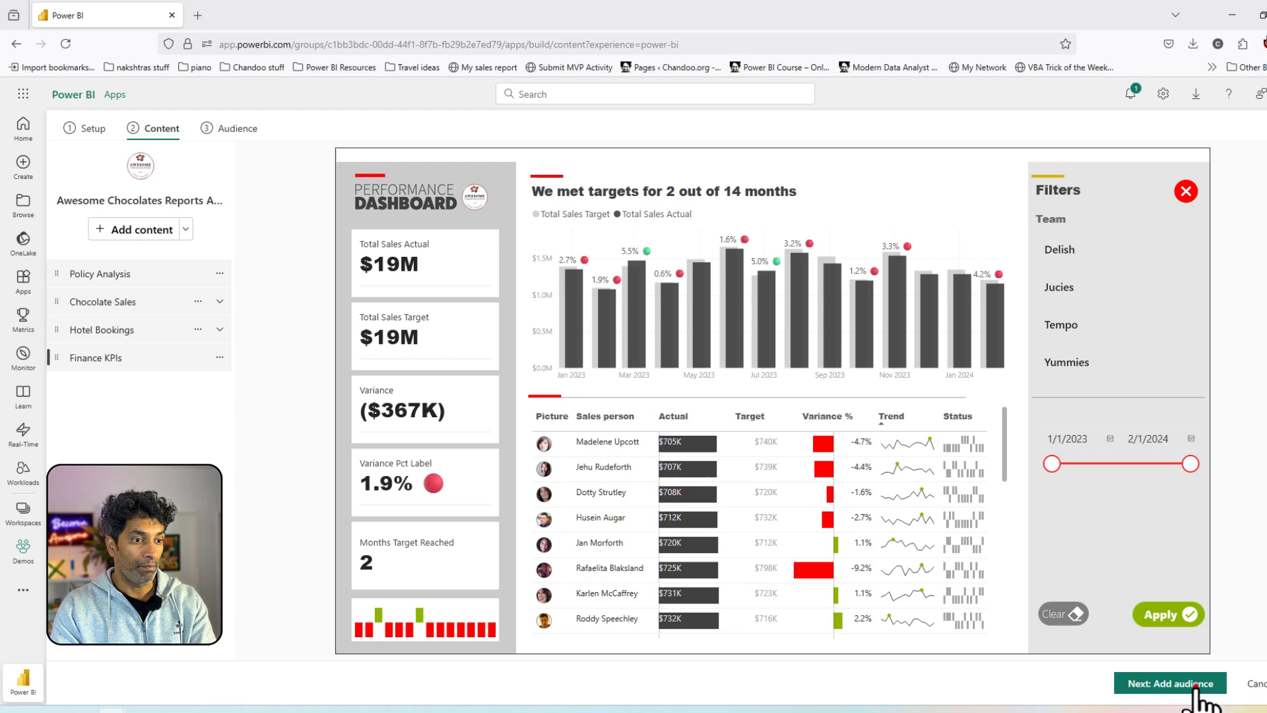
- Create the Sales Execs audience and grant it to the suggested account
click(1173, 684)
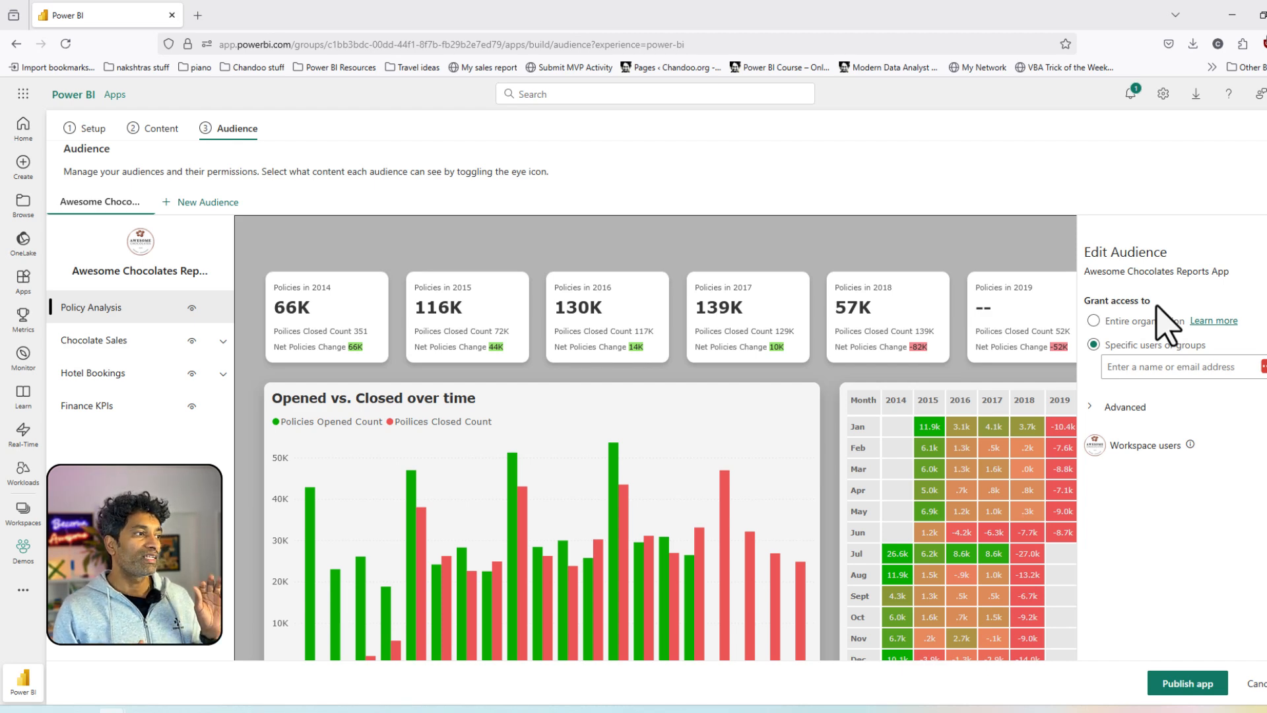
click(1092, 320)
text(me)
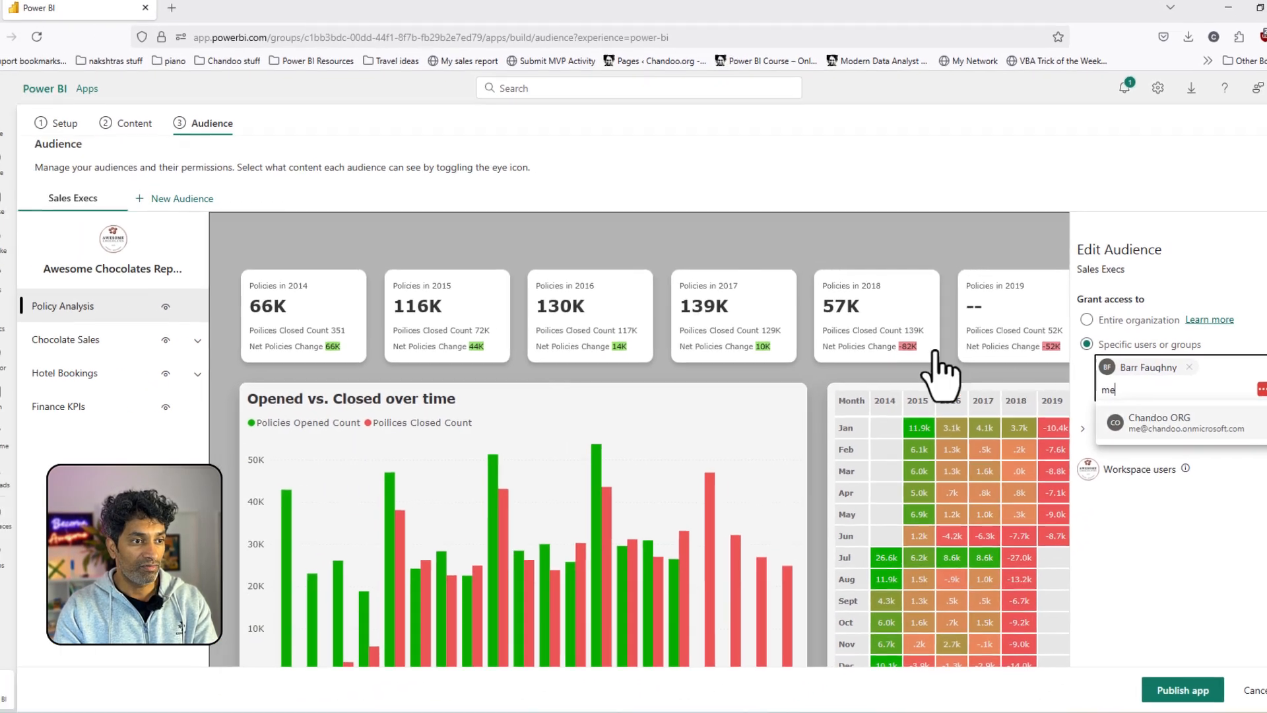
click(211, 202)
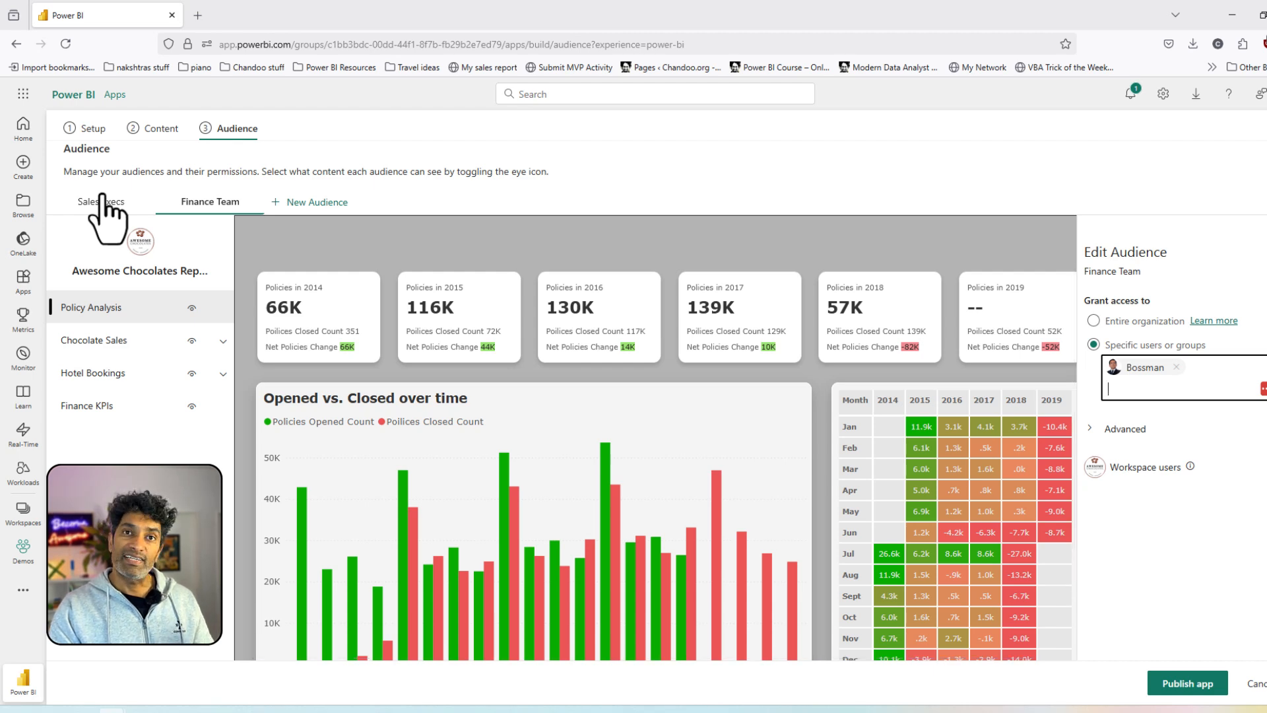
click(100, 201)
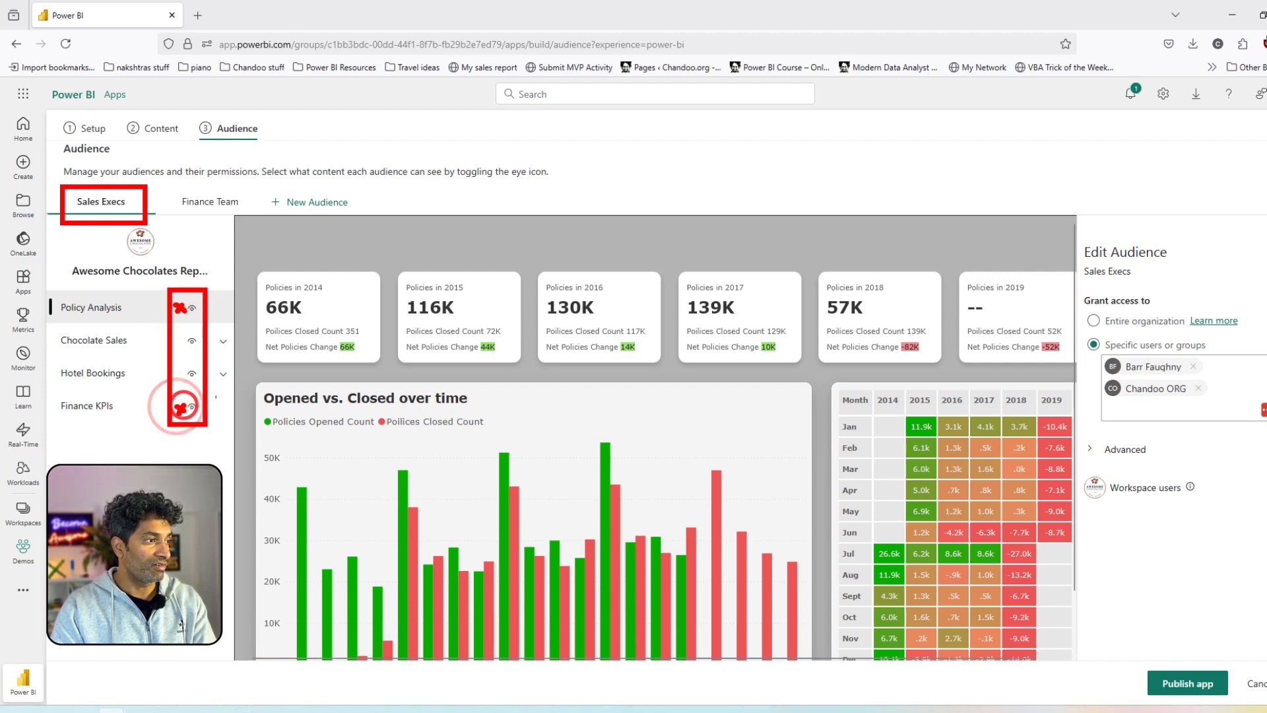
- Hide Policy Analysis and Finance KPIs from the Sales Execs audience
click(191, 307)
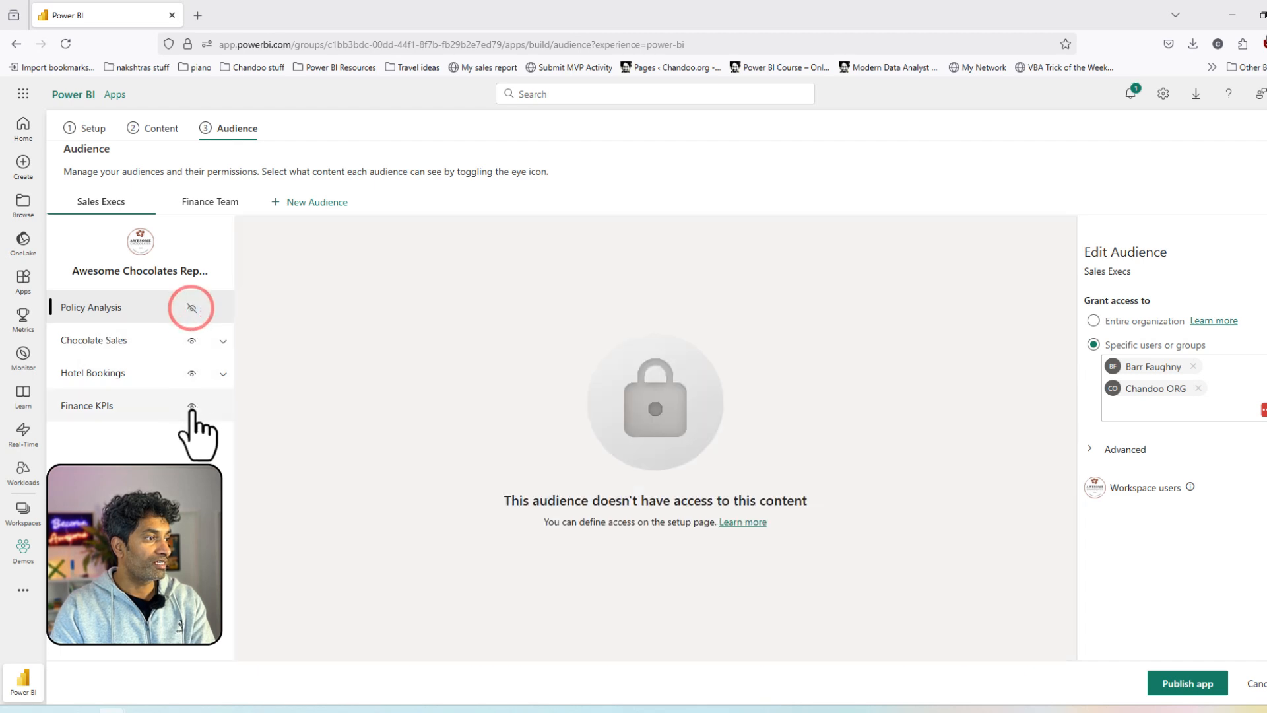
click(210, 202)
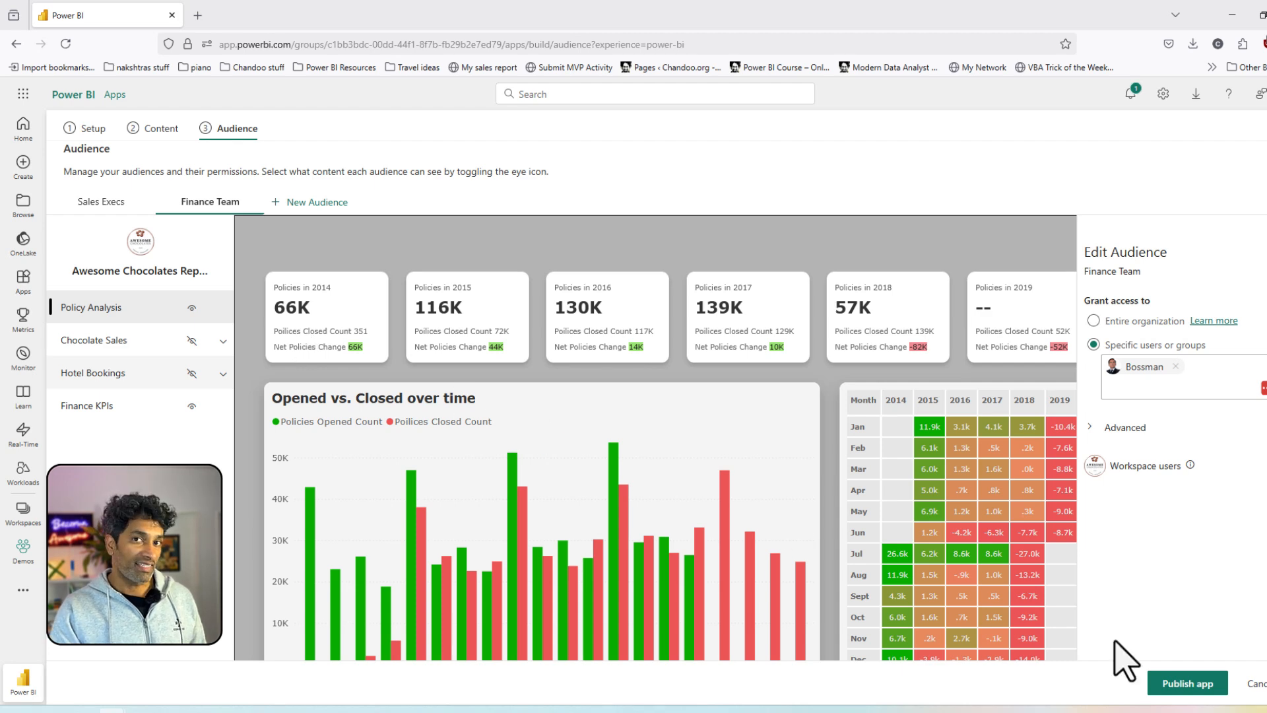
mouse_move(1188, 683)
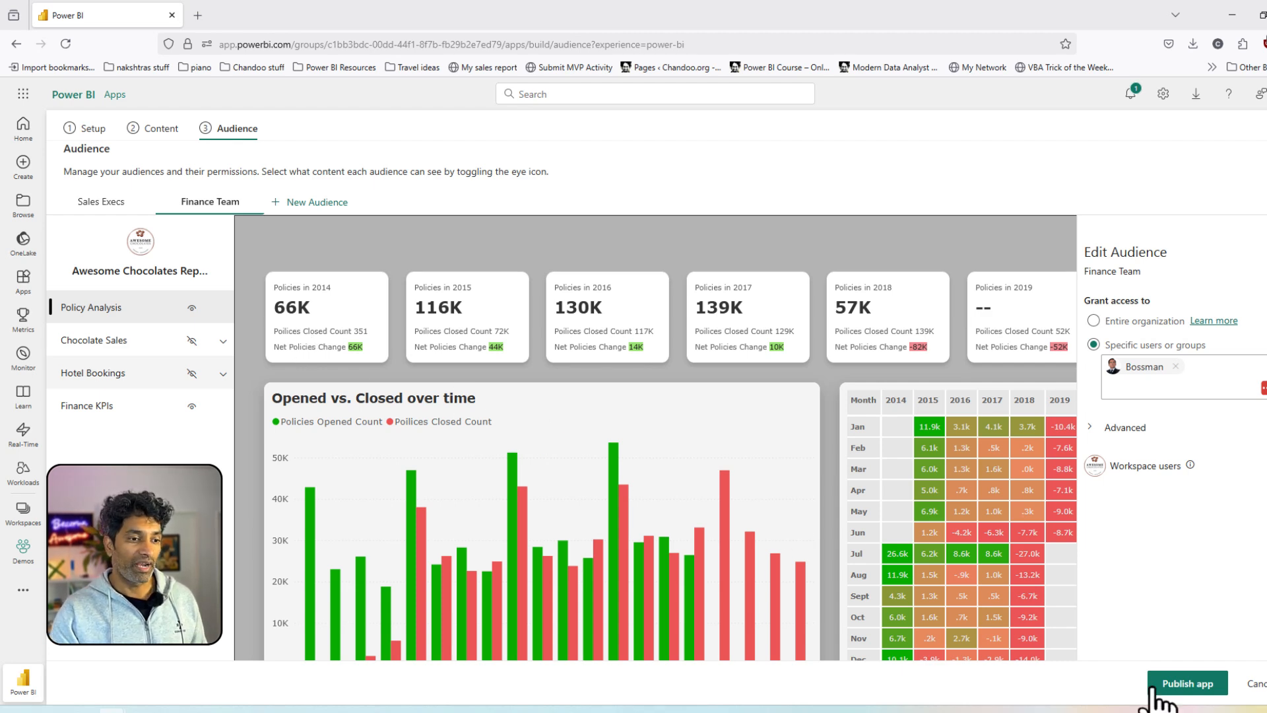
- Publish the app, confirm publishing, and copy its shareable link
click(1187, 683)
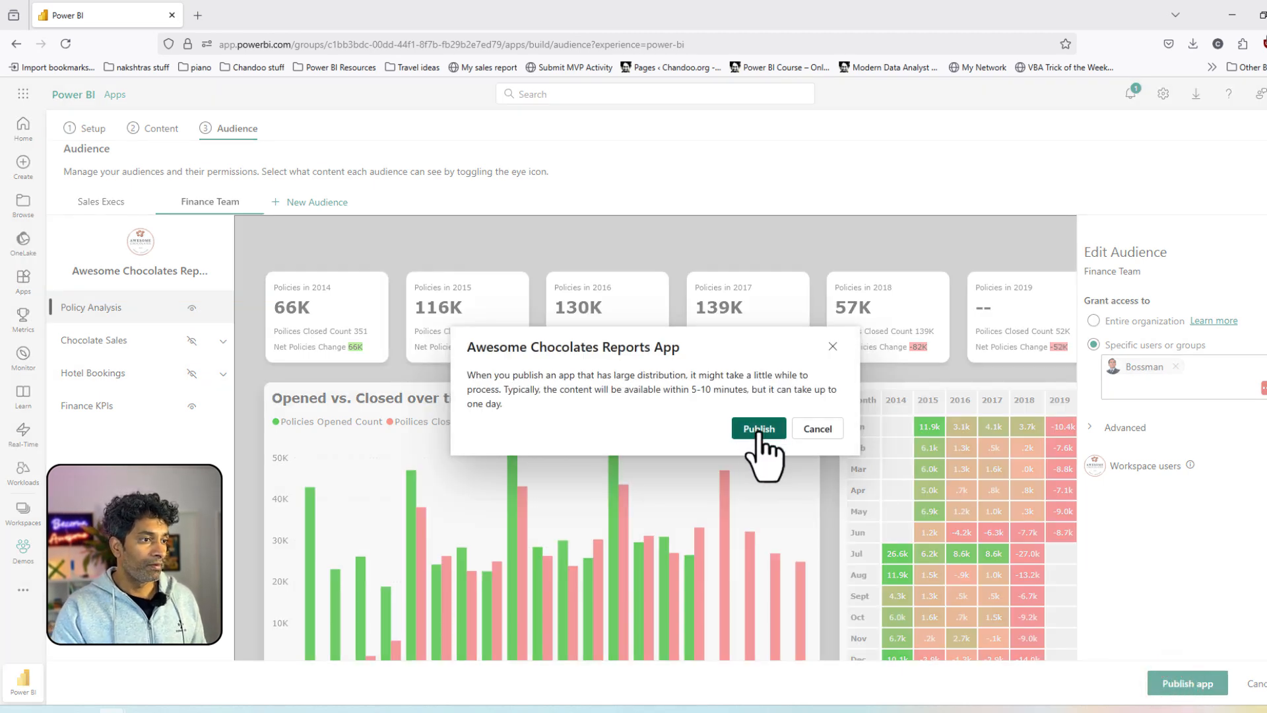
click(758, 429)
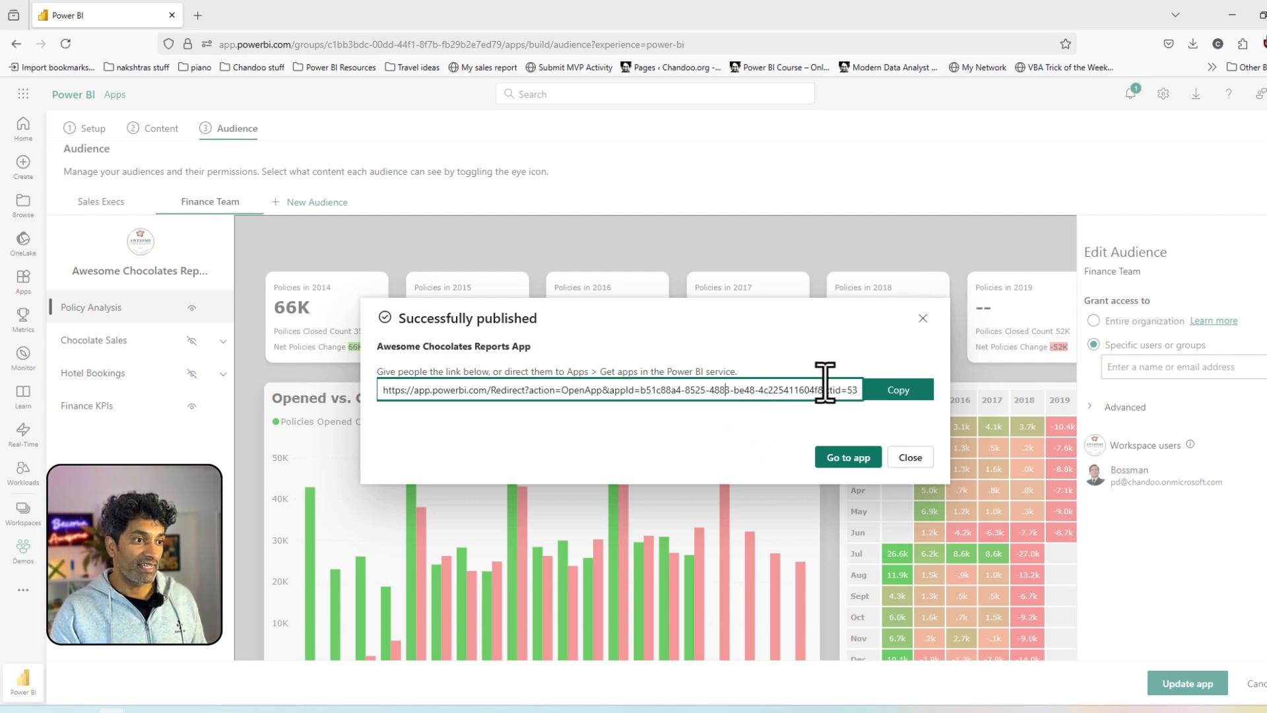
click(898, 390)
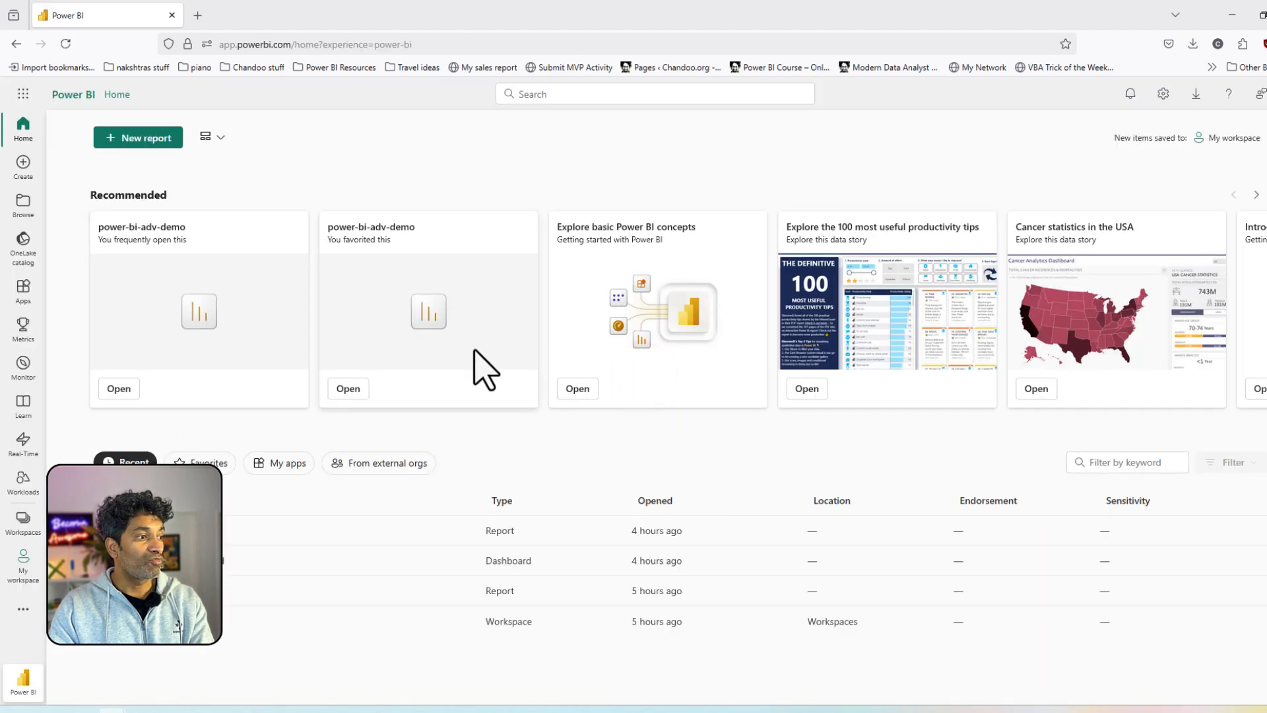
mouse_move(85, 361)
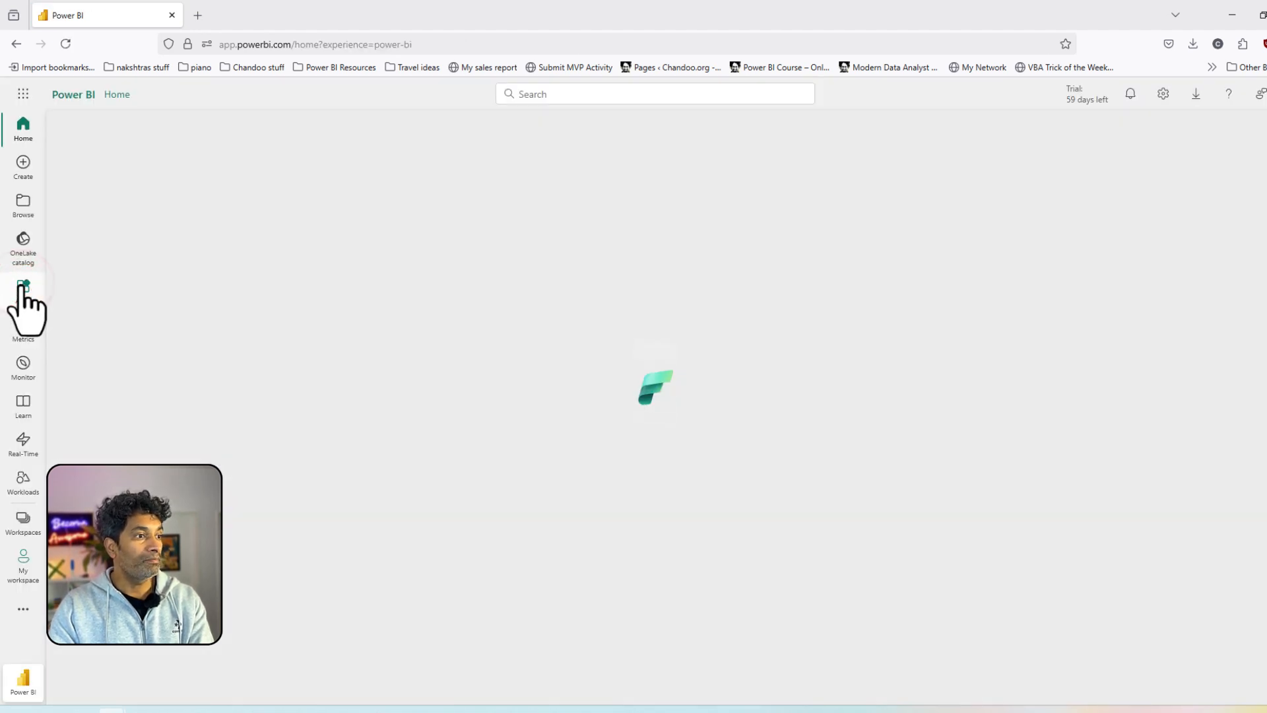
- Browse Apps and Get apps to find the Awesome Chocolates Reports App
click(23, 291)
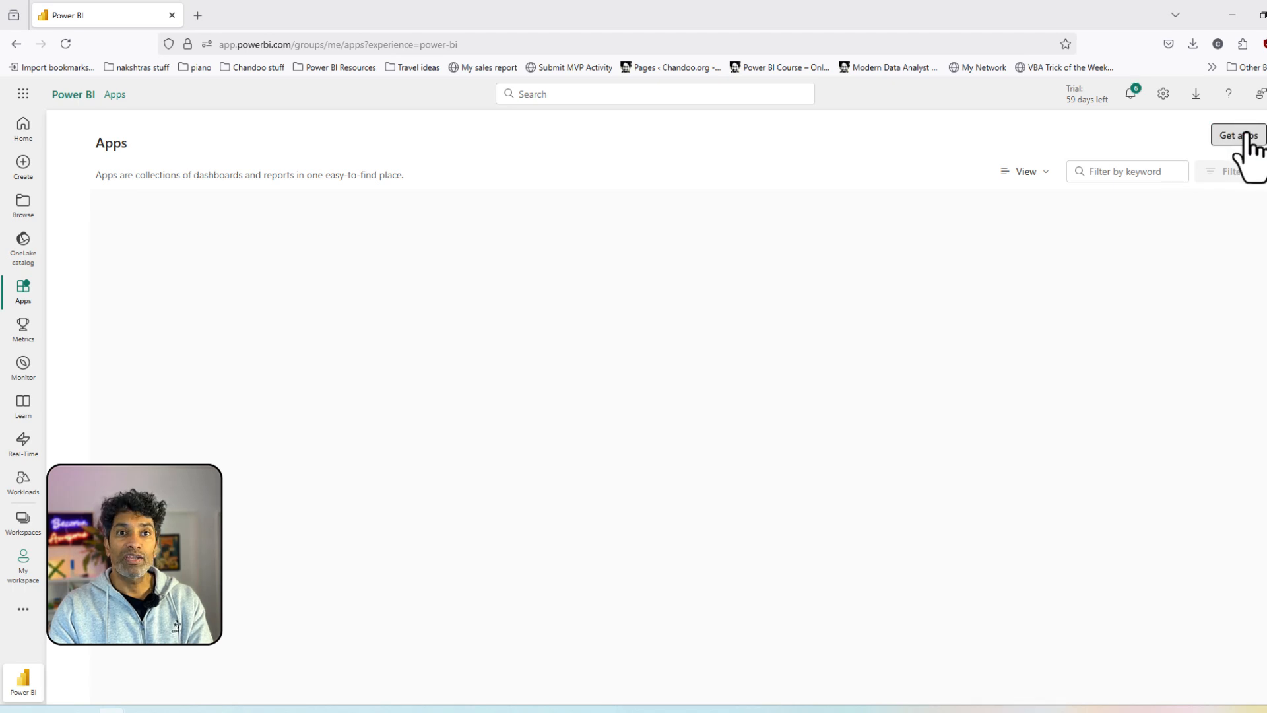
click(1239, 135)
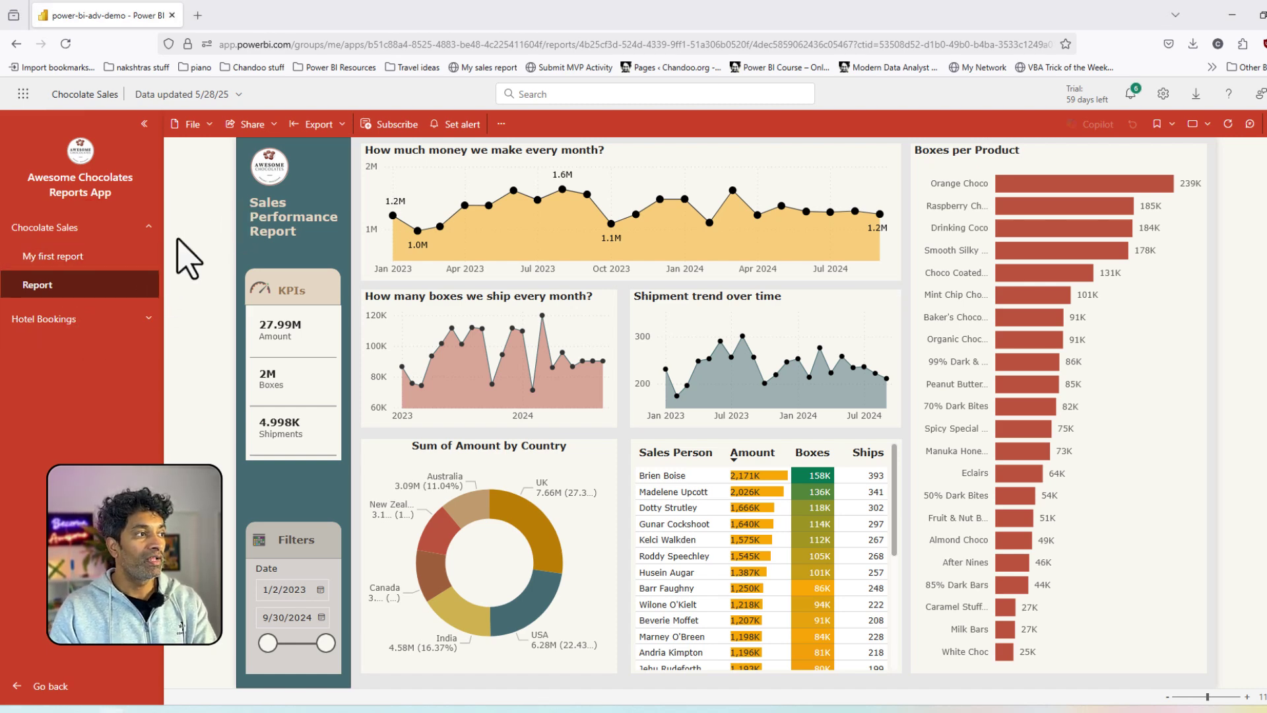
mouse_move(1014, 354)
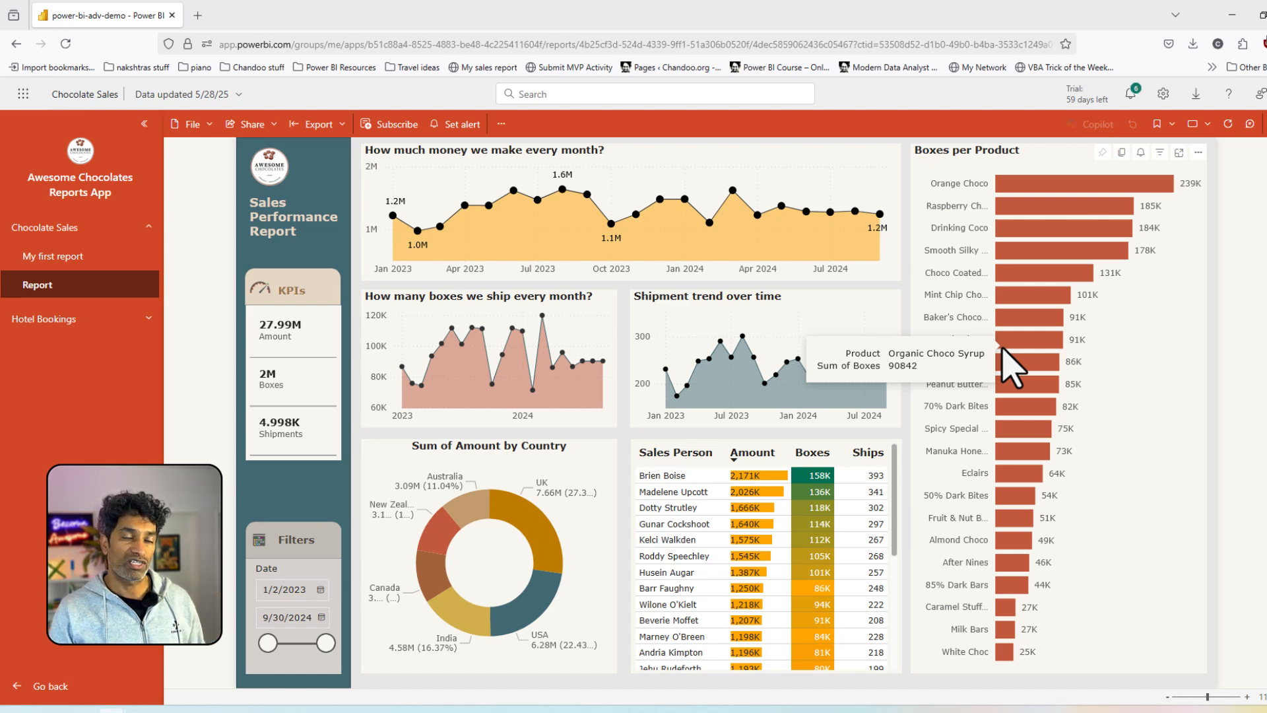
mouse_move(853, 421)
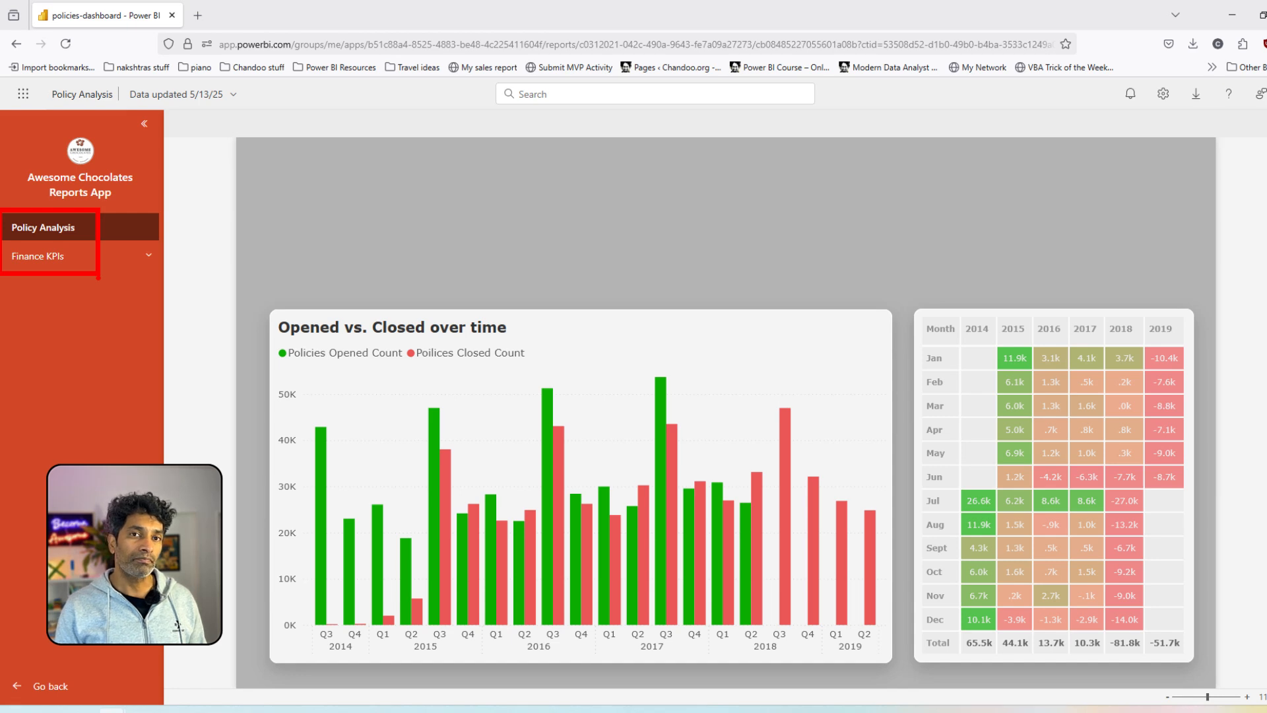
- Open the Finance KPIs report from the app navigation
click(37, 255)
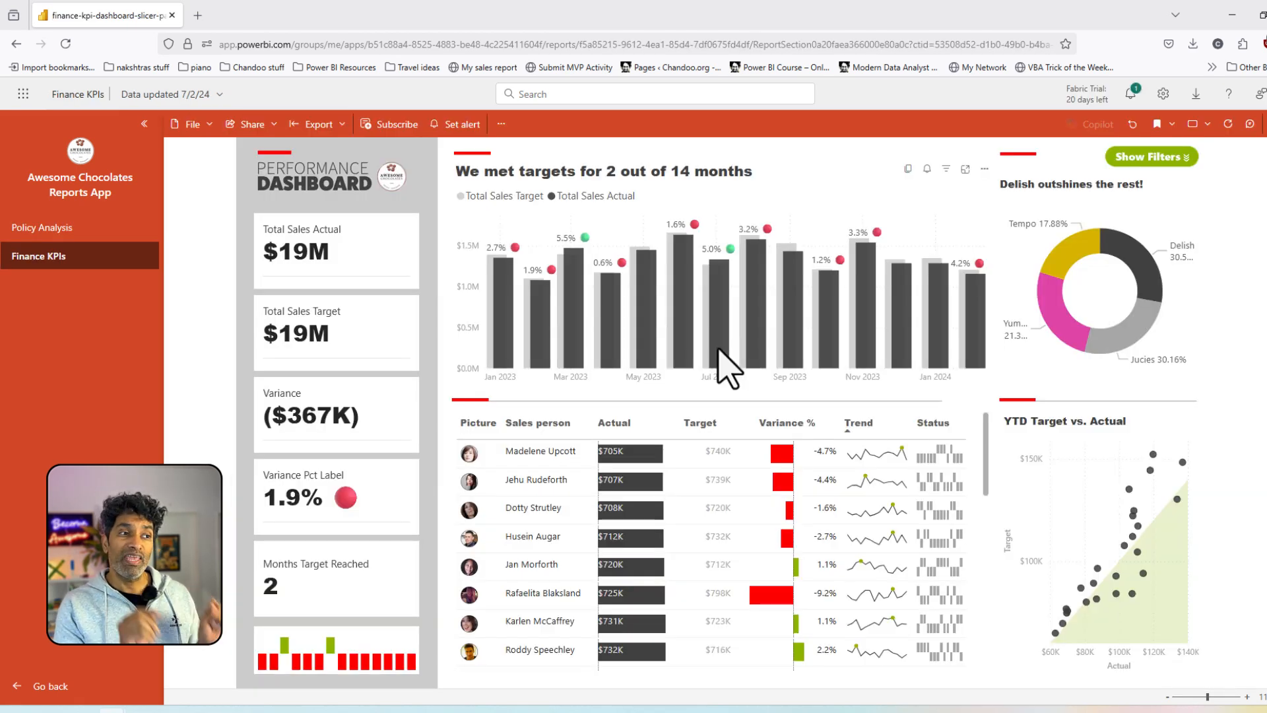